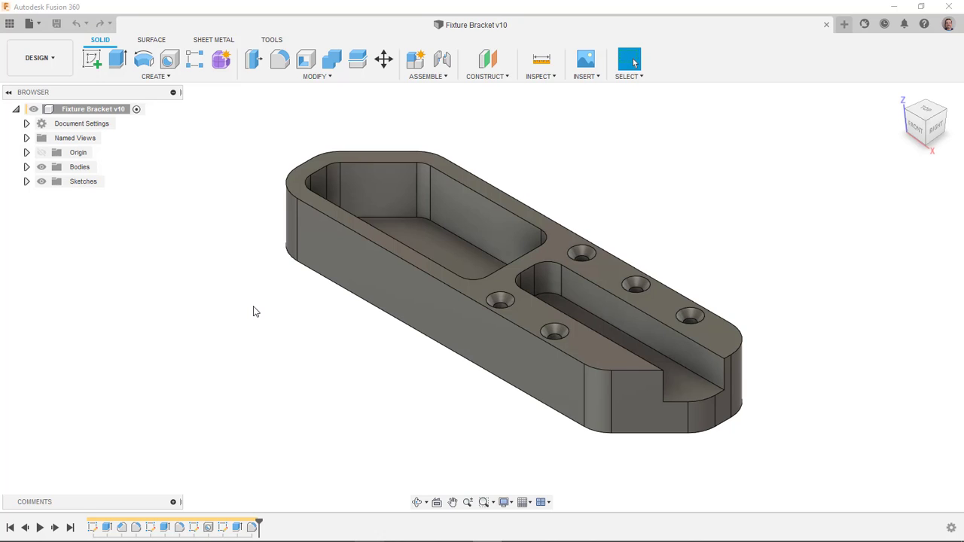
mouse_move(243, 301)
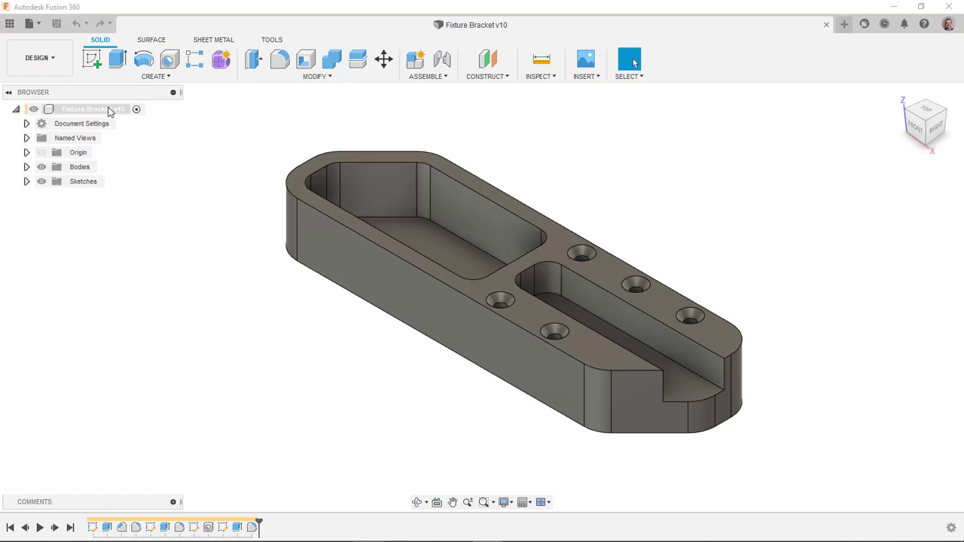
In the Manufacture workspace, generate the toolpaths for all three operations of Setup1
left_click(40, 57)
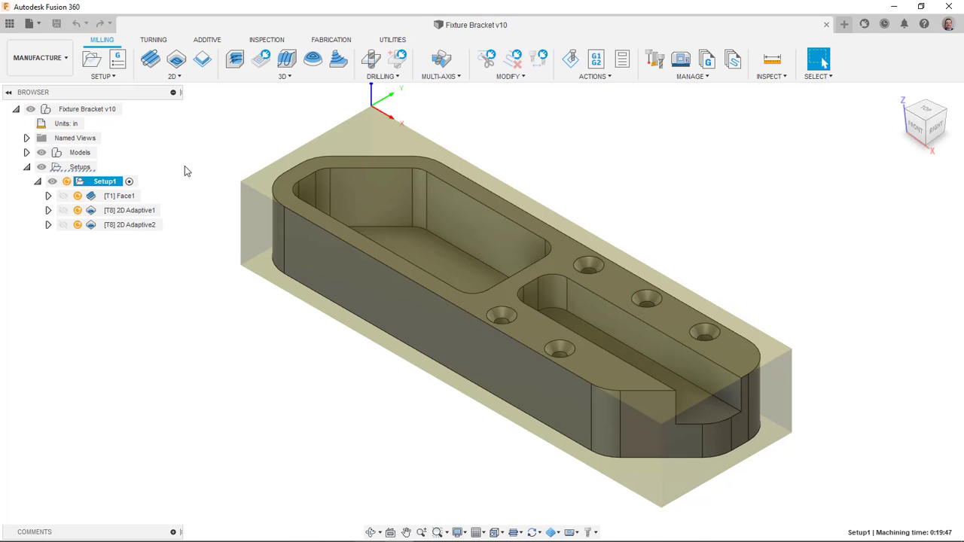
mouse_move(475, 128)
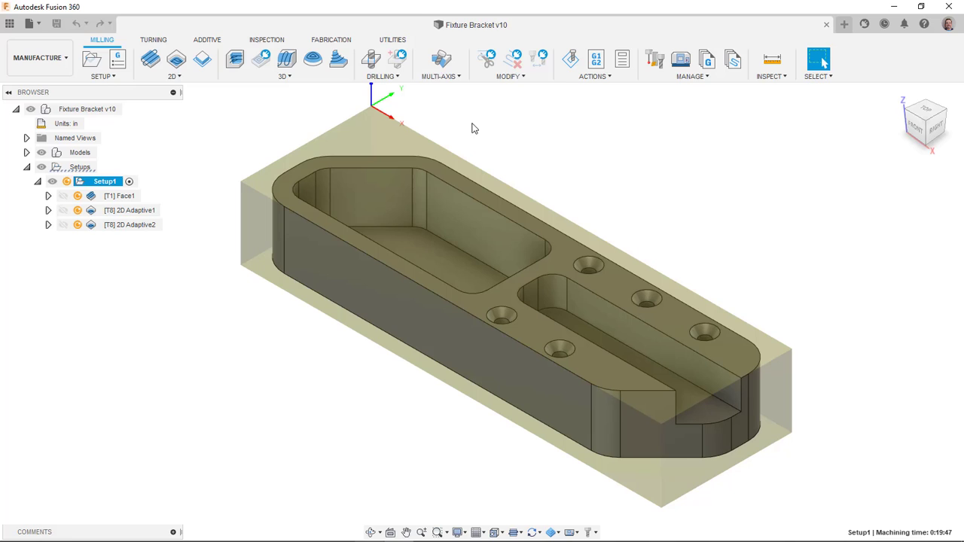
left_click(105, 181)
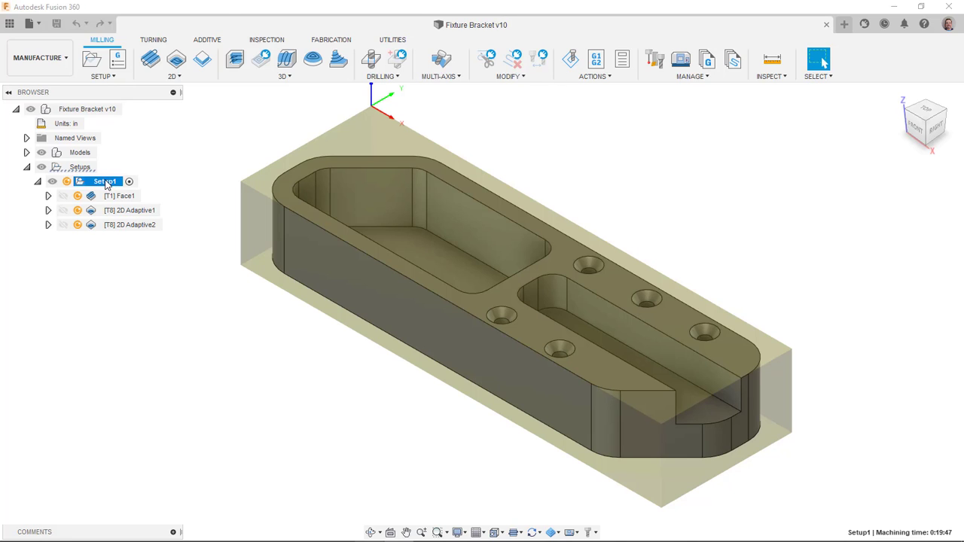
right_click(102, 181)
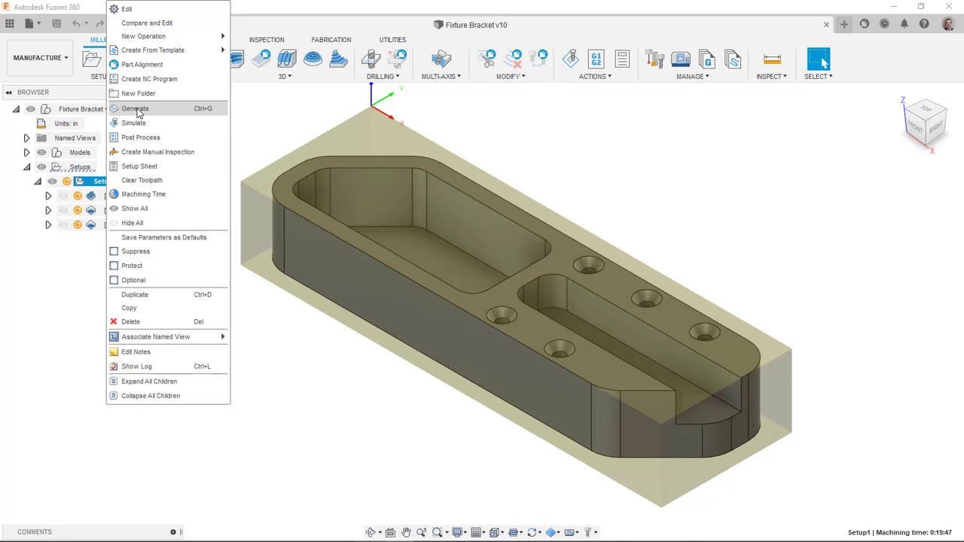
left_click(135, 108)
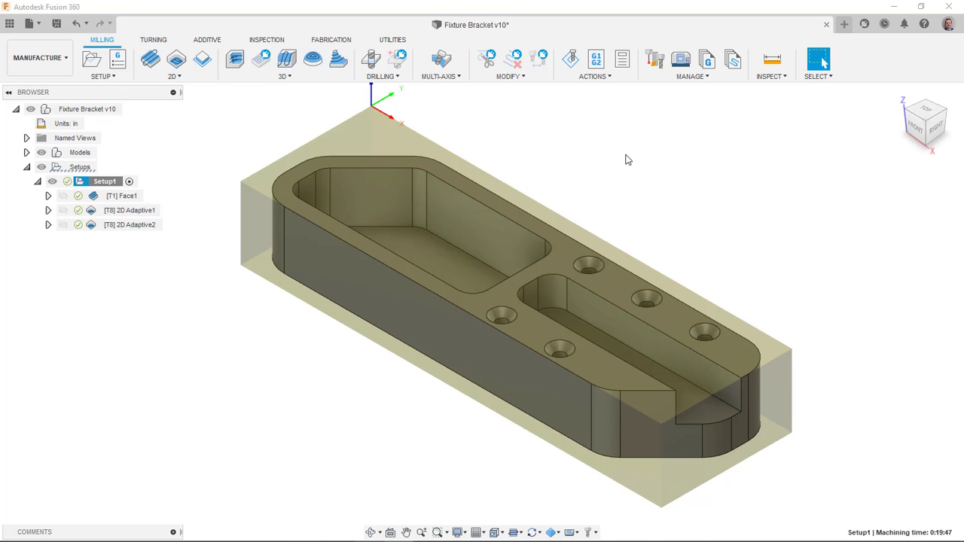
mouse_move(327, 157)
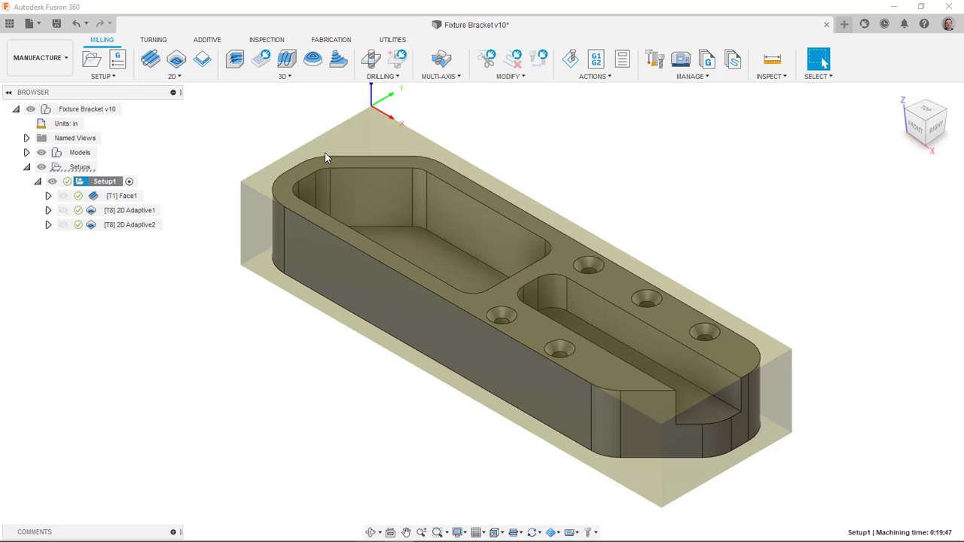
Create Setup2 and choose the Creality CR-10 S5 from the additive machine library
left_click(91, 59)
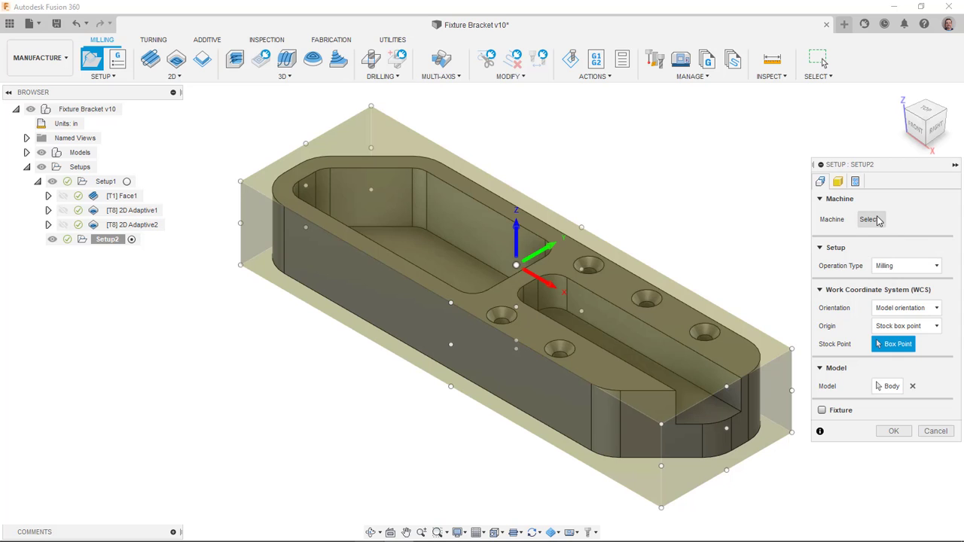
mouse_move(678, 154)
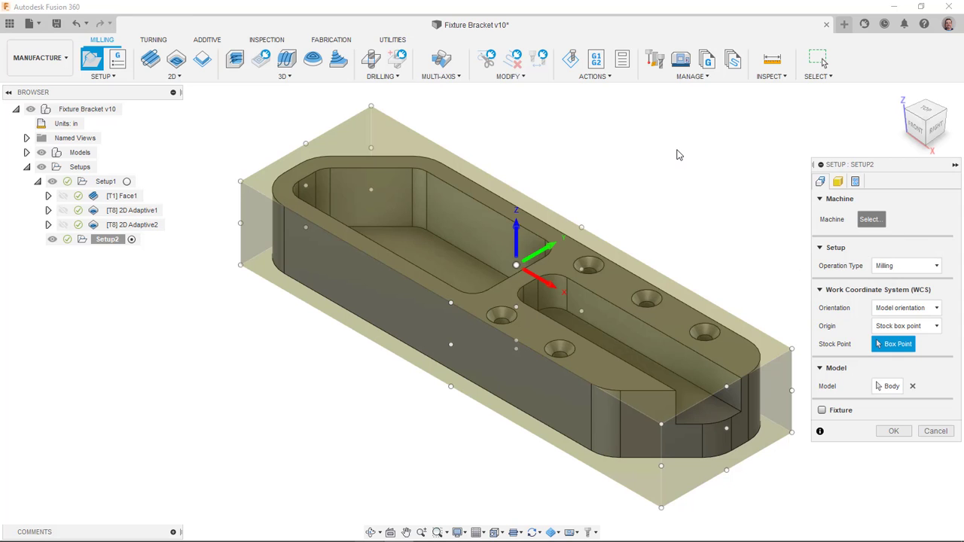
left_click(871, 219)
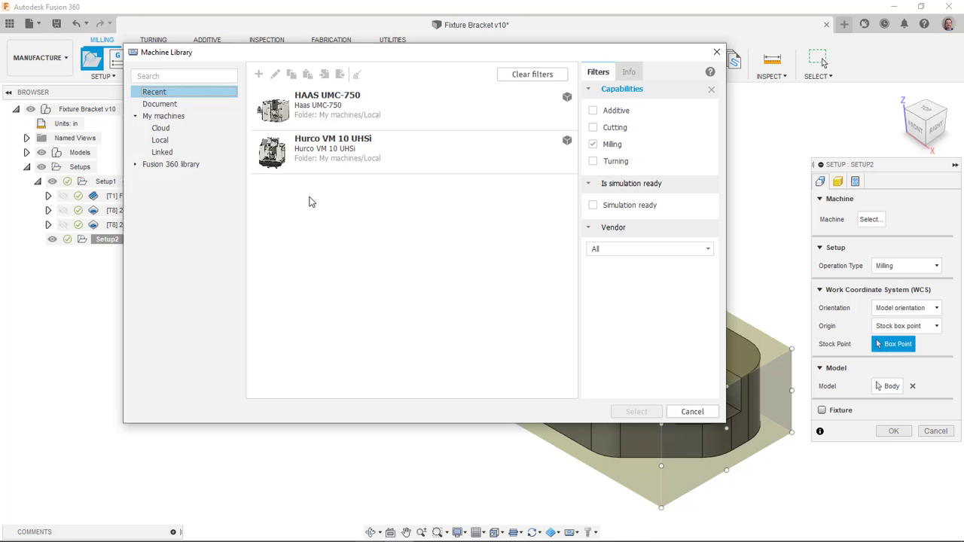
mouse_move(315, 215)
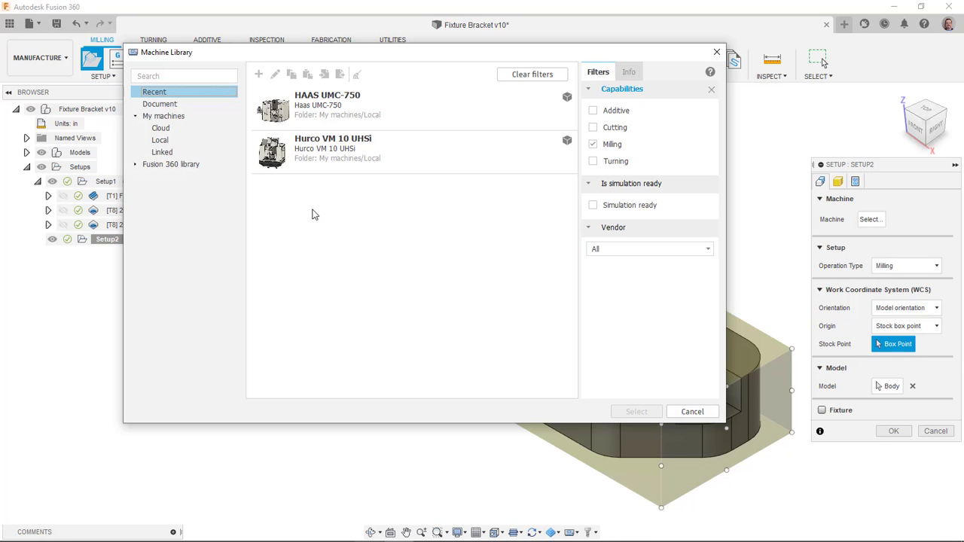
mouse_move(542, 171)
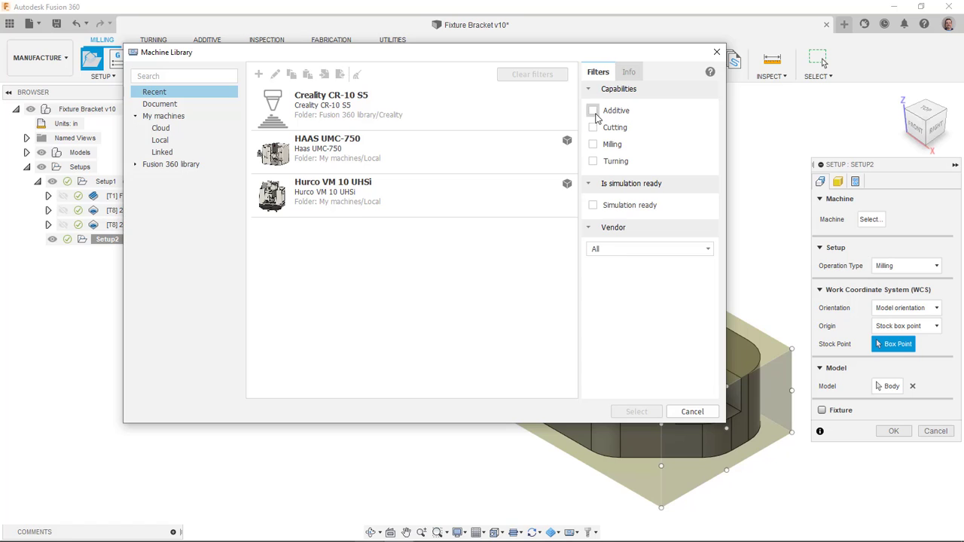
left_click(593, 110)
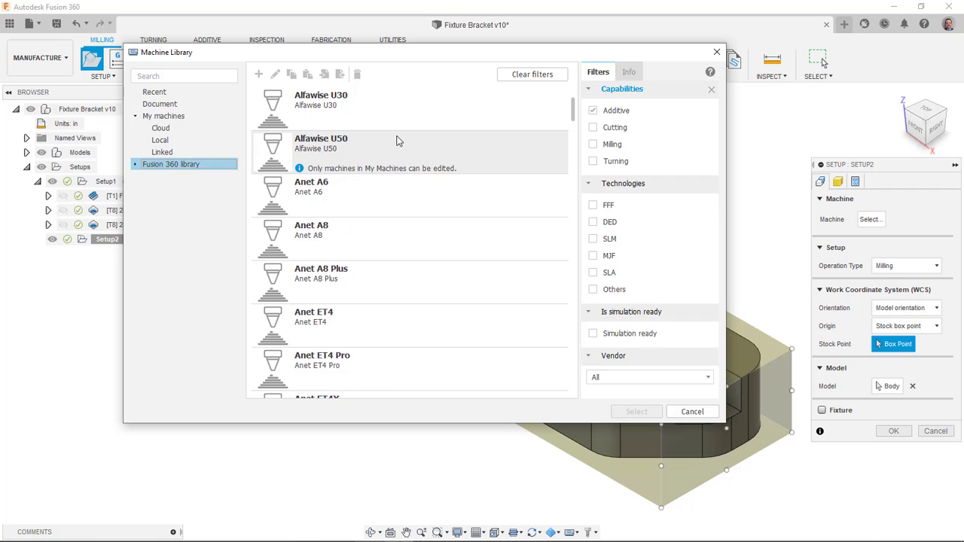
scroll("down", 3)
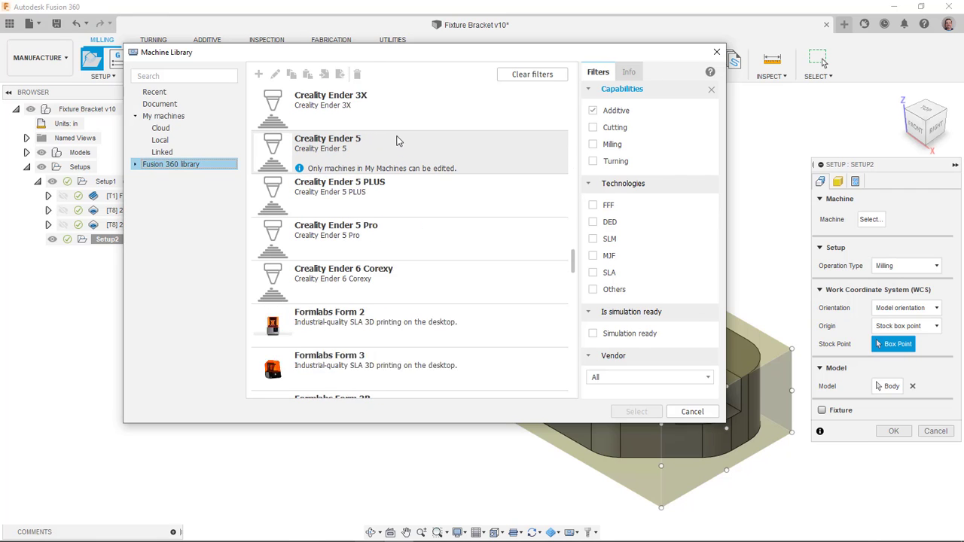
scroll("down", 3)
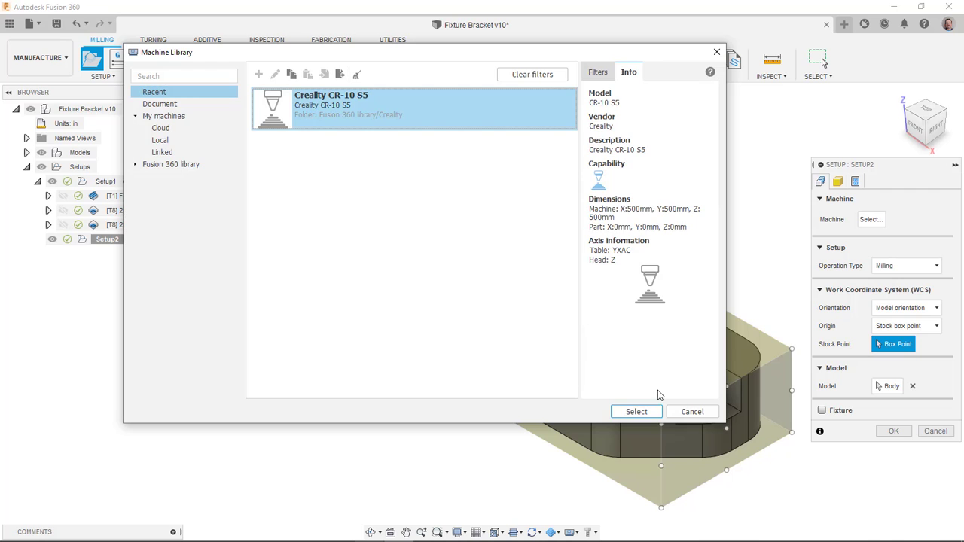
left_click(690, 411)
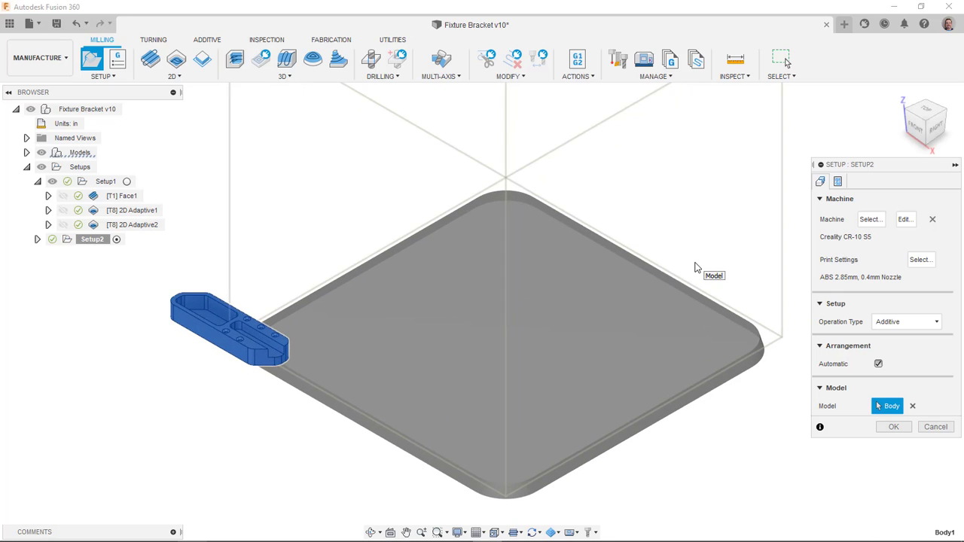
mouse_move(920, 260)
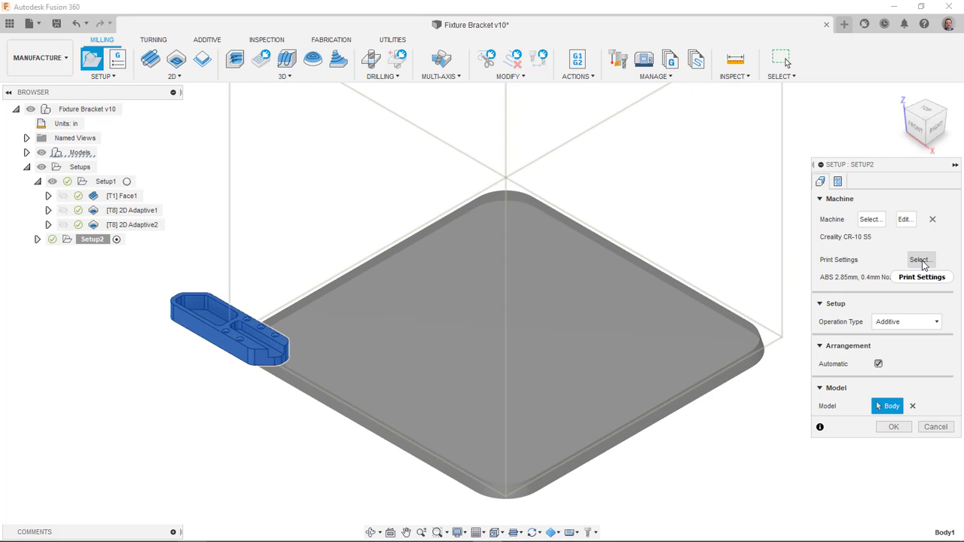
Assign the PLA 1.75mm, 0.4mm Nozzle print setting to Setup2 and confirm the setup
left_click(920, 259)
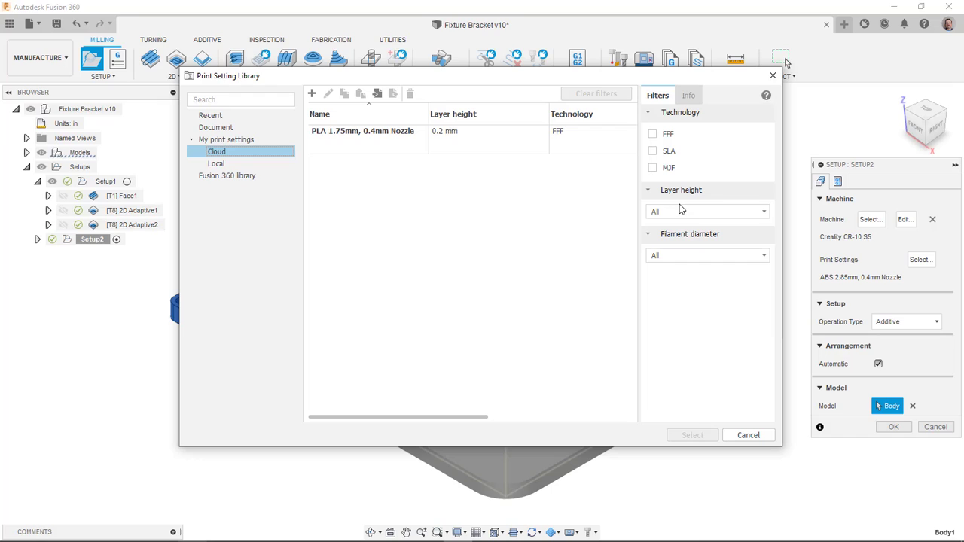
mouse_move(665, 211)
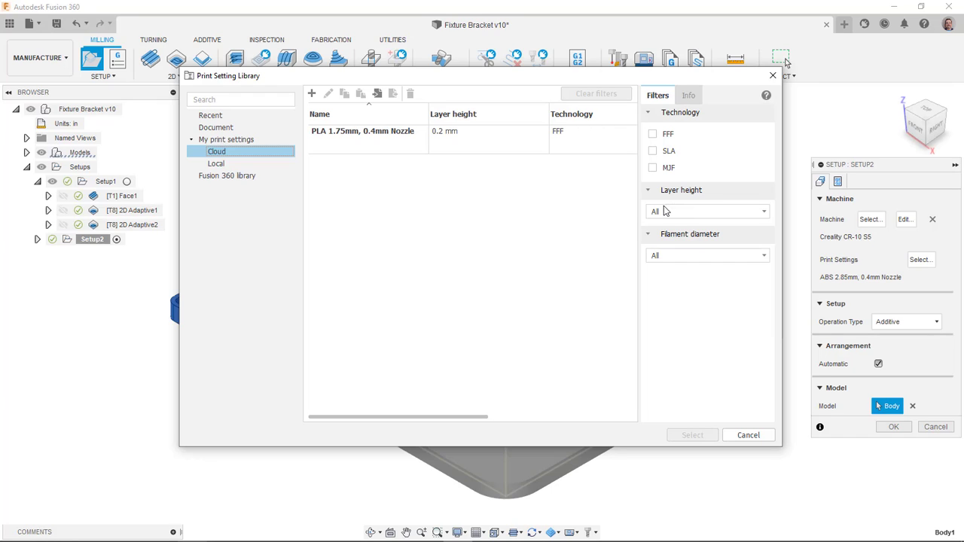
left_click(362, 131)
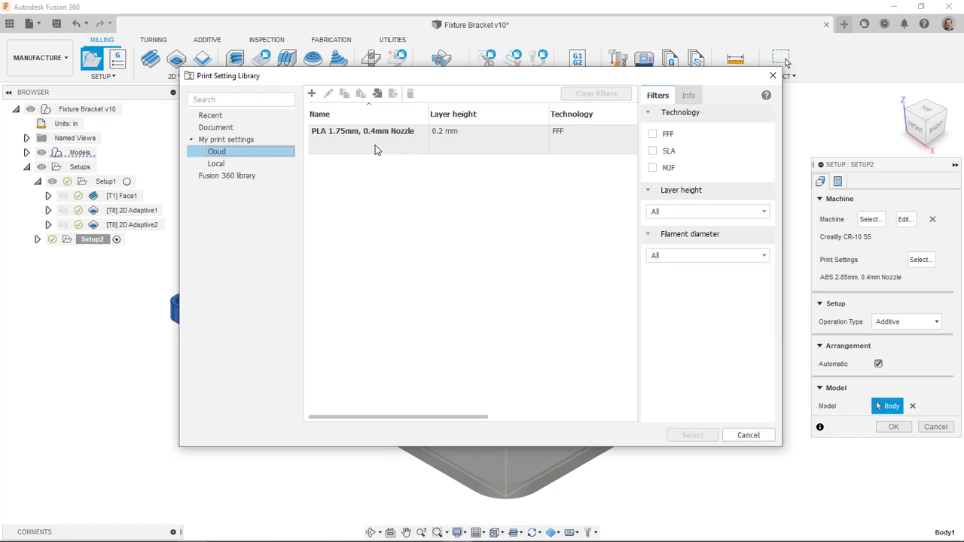
left_click(363, 140)
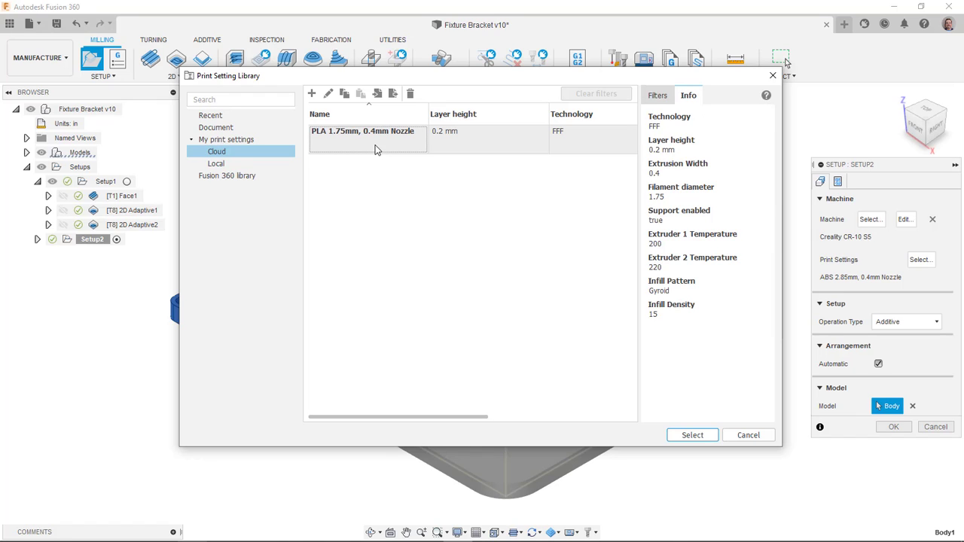
mouse_move(427, 181)
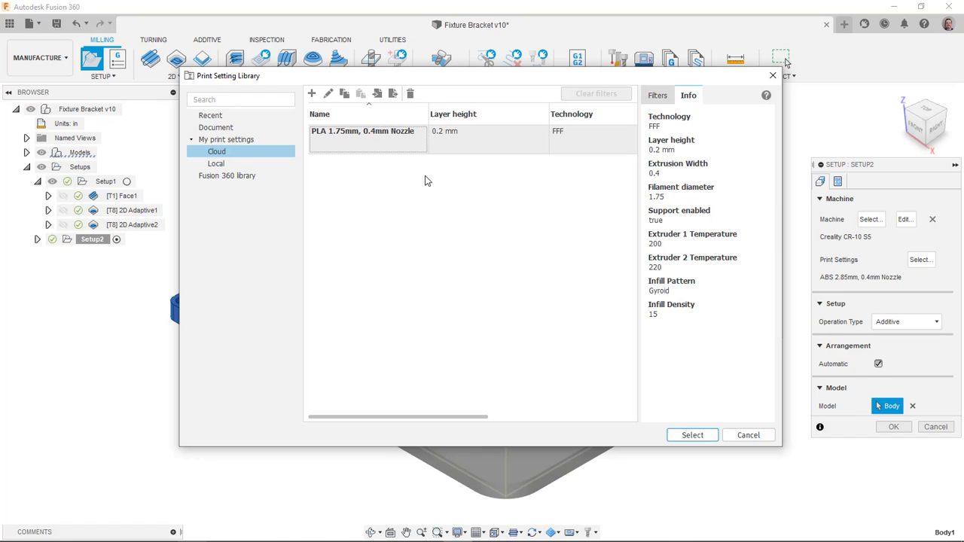
left_click(692, 435)
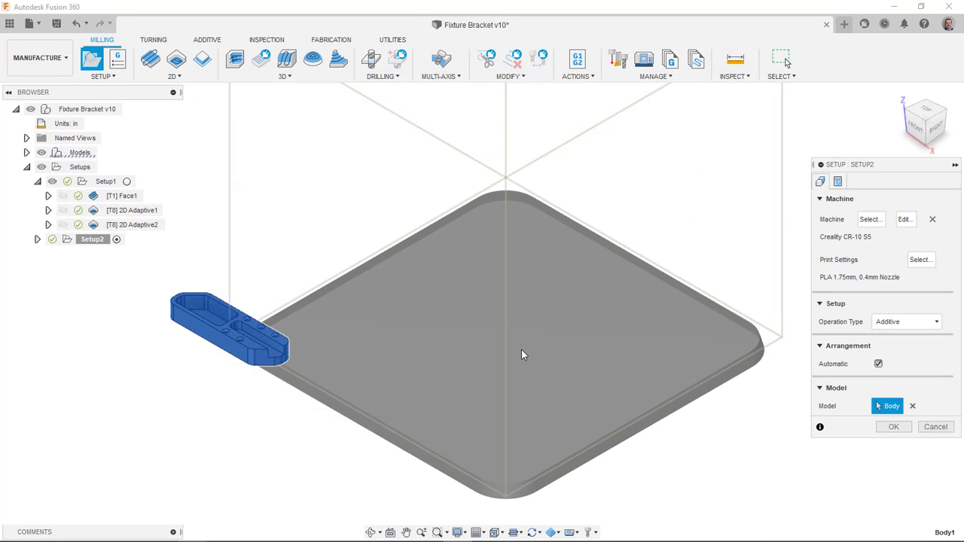
left_click(893, 426)
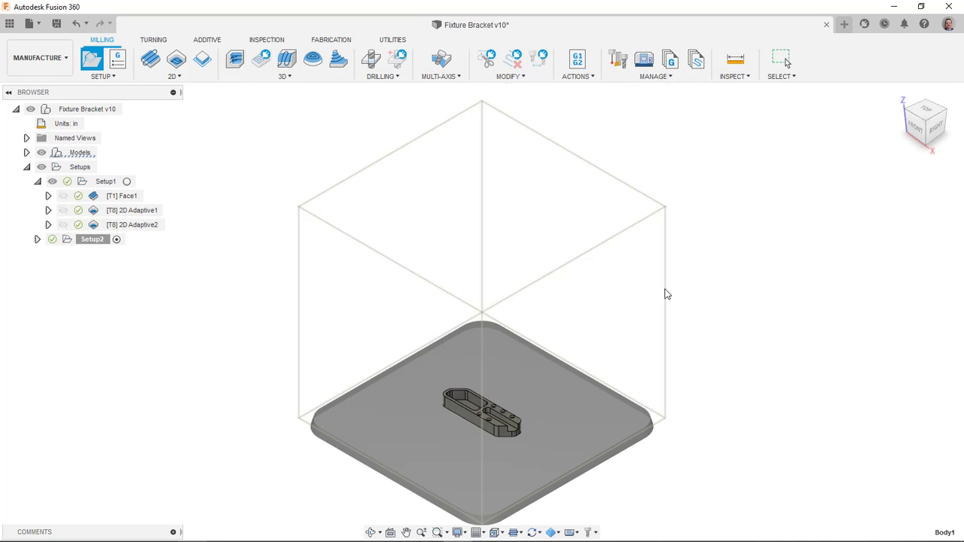
From the Additive tools, edit the PLA 1.75mm, 0.4mm Nozzle entry in the Print Setting Library
left_click(207, 39)
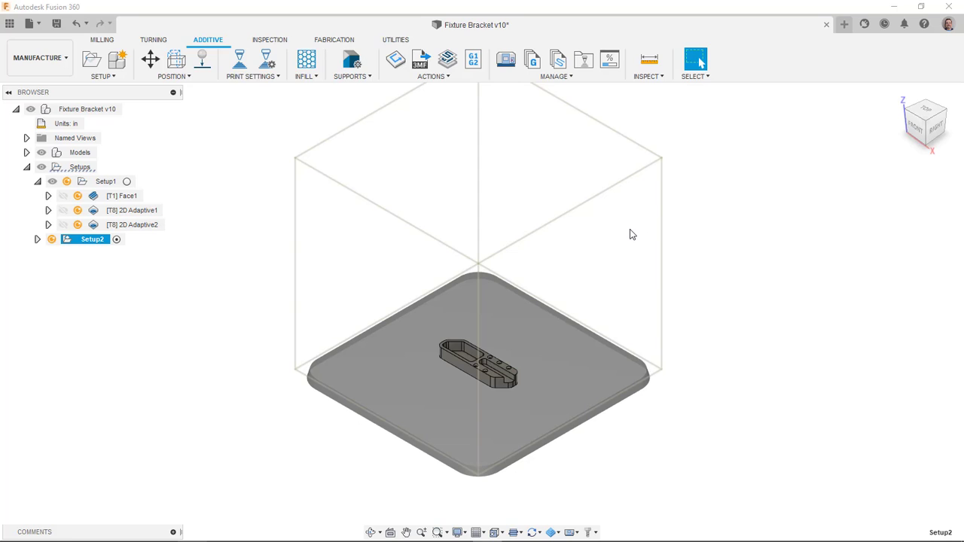
mouse_move(584, 61)
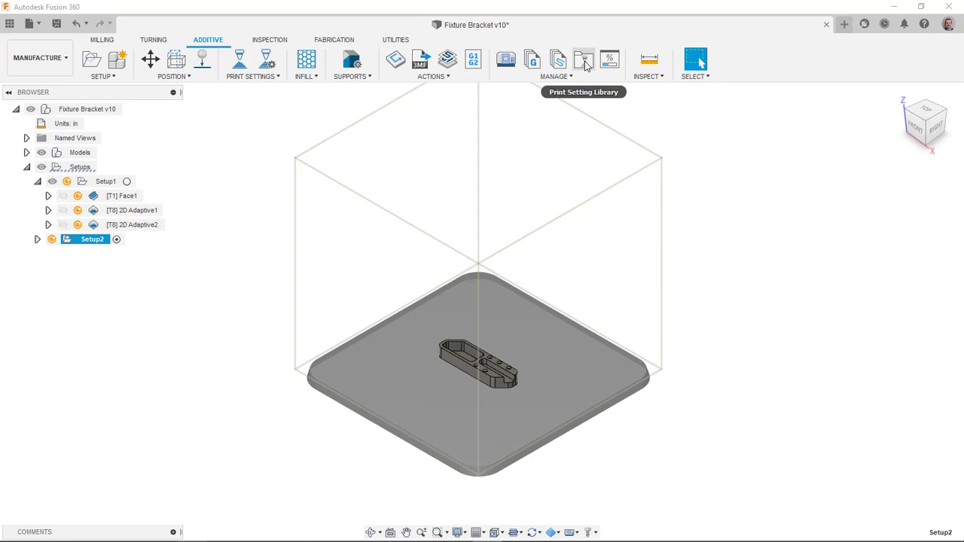
mouse_move(584, 59)
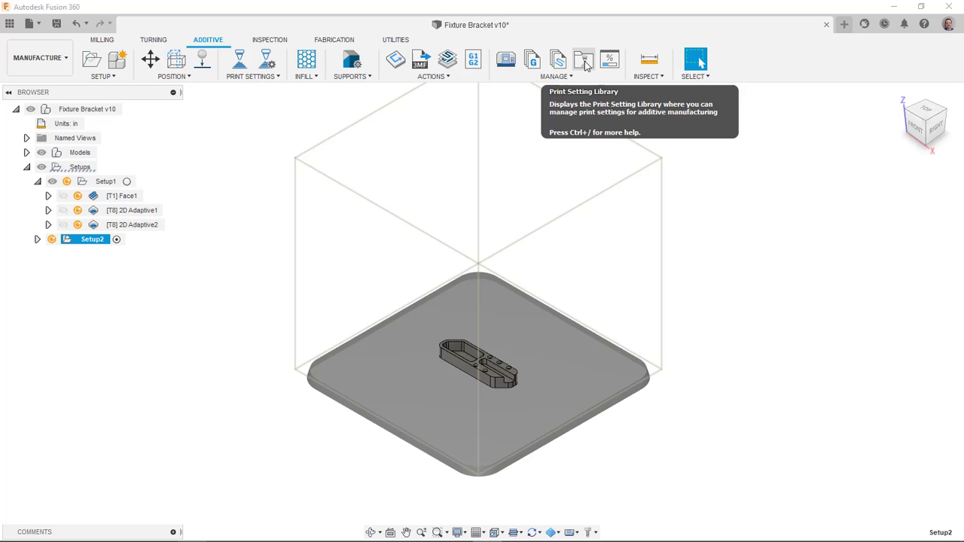
left_click(584, 59)
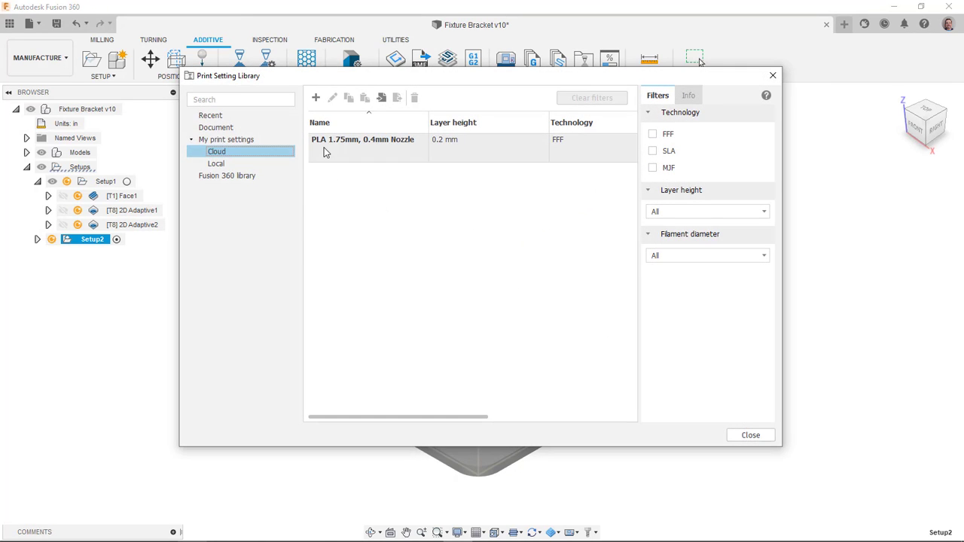
left_click(362, 139)
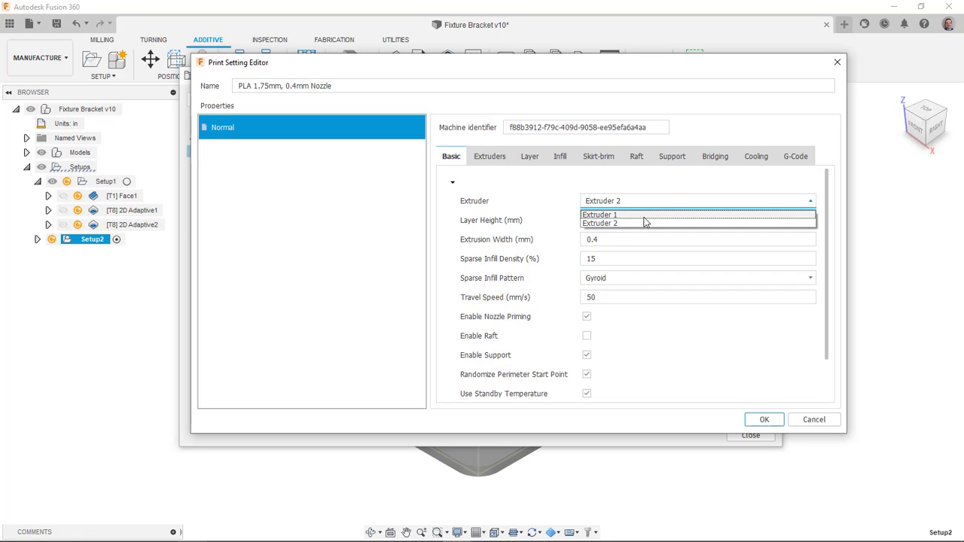
Keep Extruder 1 on the Basic settings, then show the extruder temperature and retraction settings
left_click(599, 214)
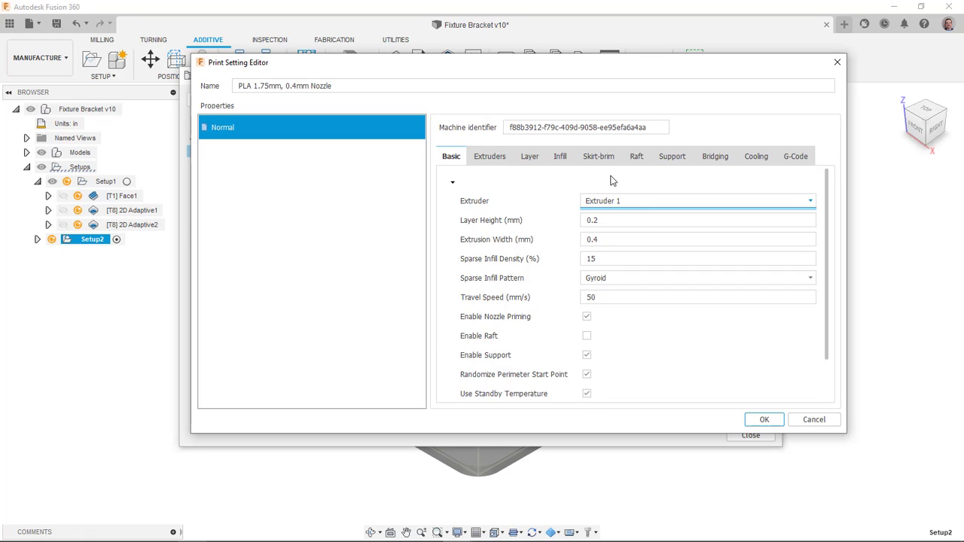
mouse_move(589, 178)
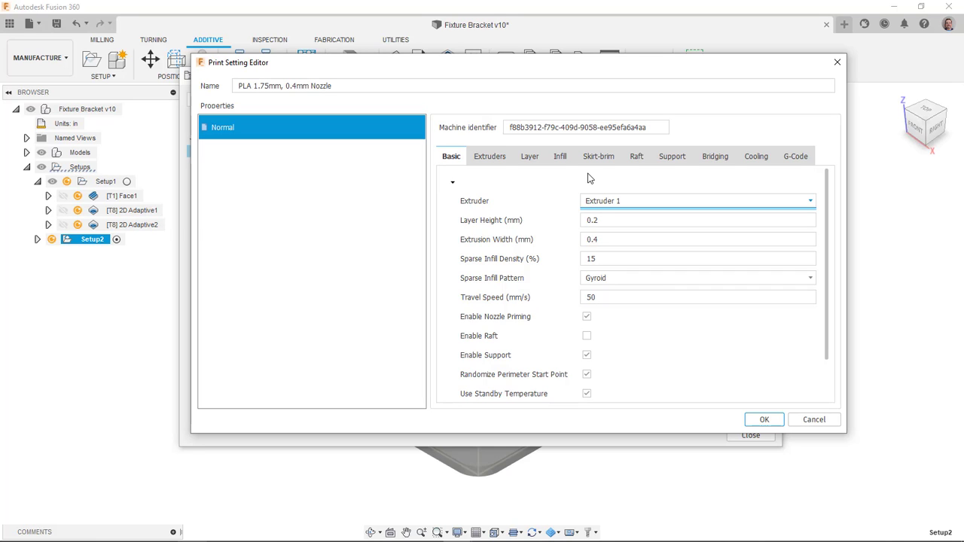
mouse_move(621, 220)
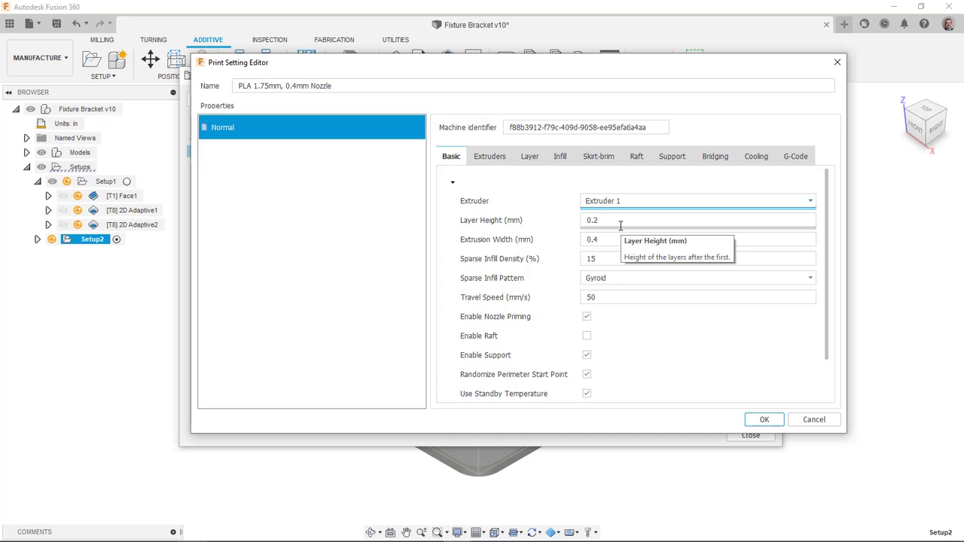
mouse_move(615, 220)
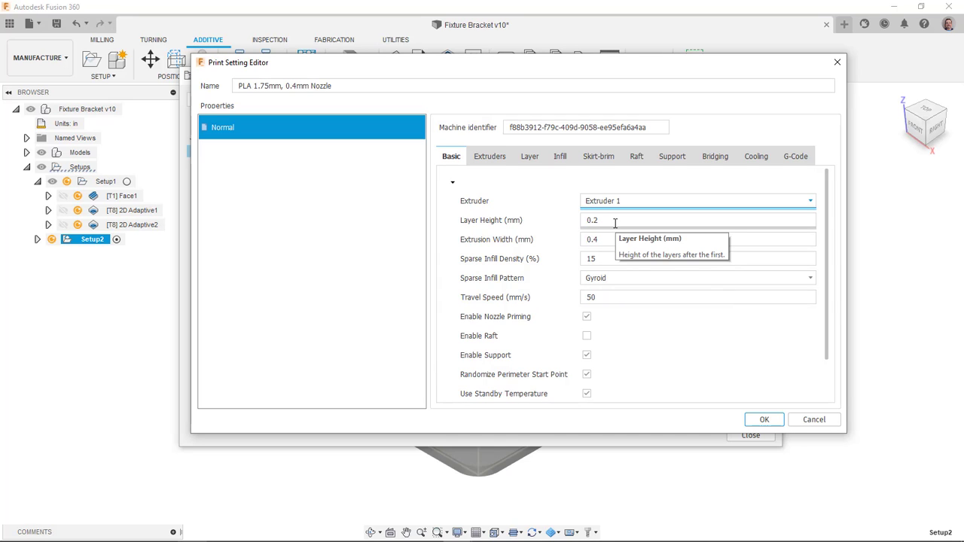
mouse_move(622, 271)
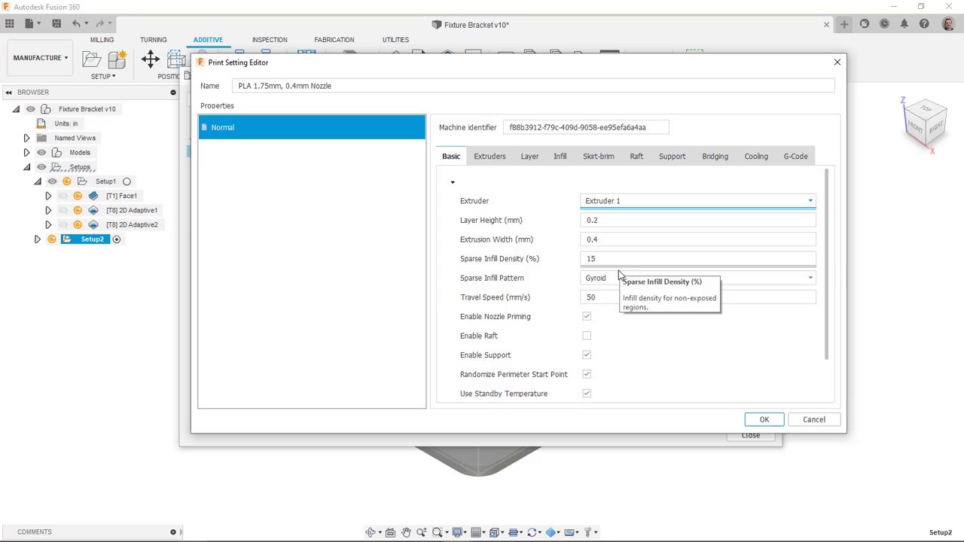
left_click(810, 278)
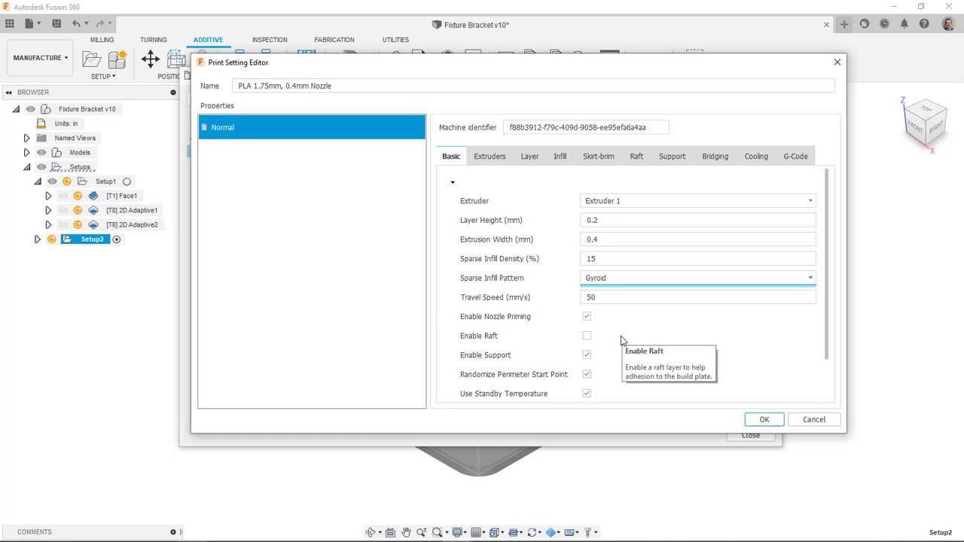
mouse_move(505, 323)
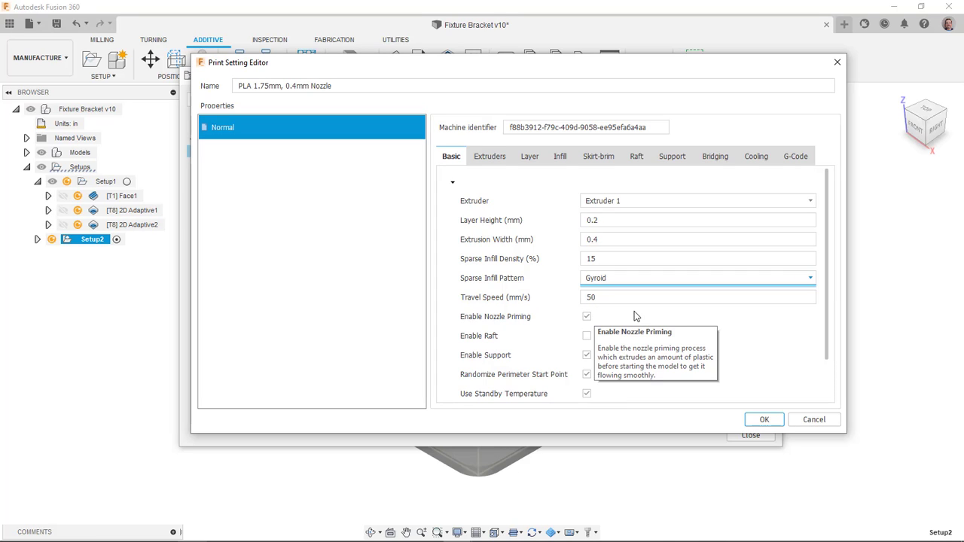
mouse_move(611, 320)
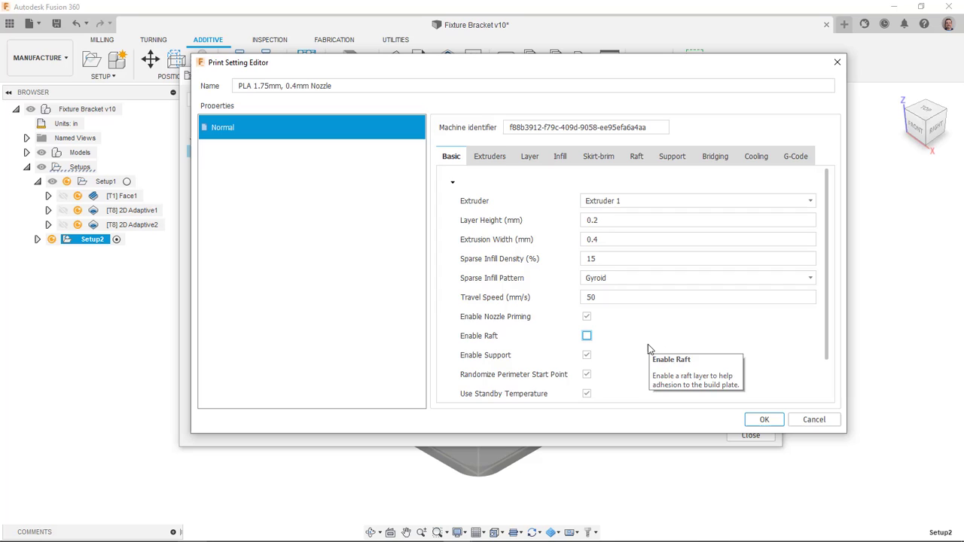
mouse_move(613, 362)
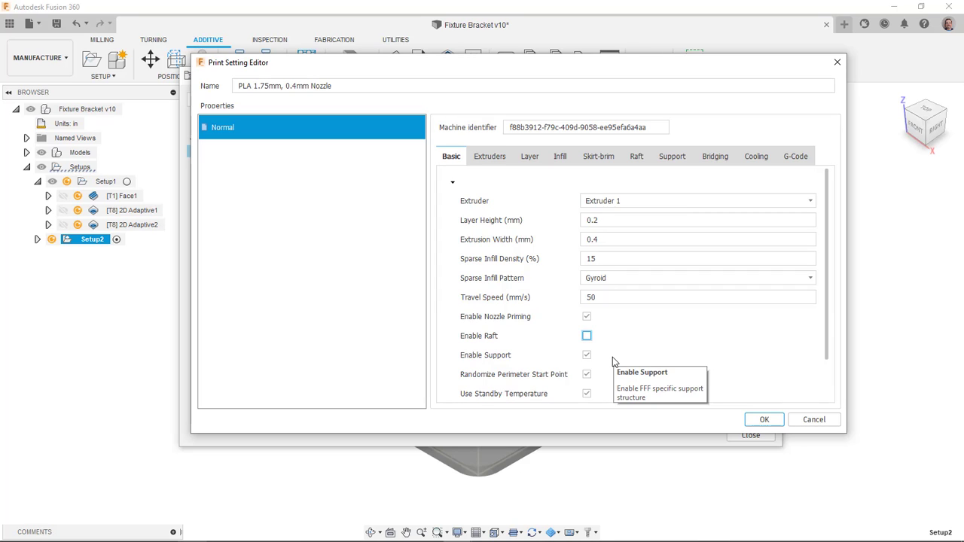
mouse_move(610, 377)
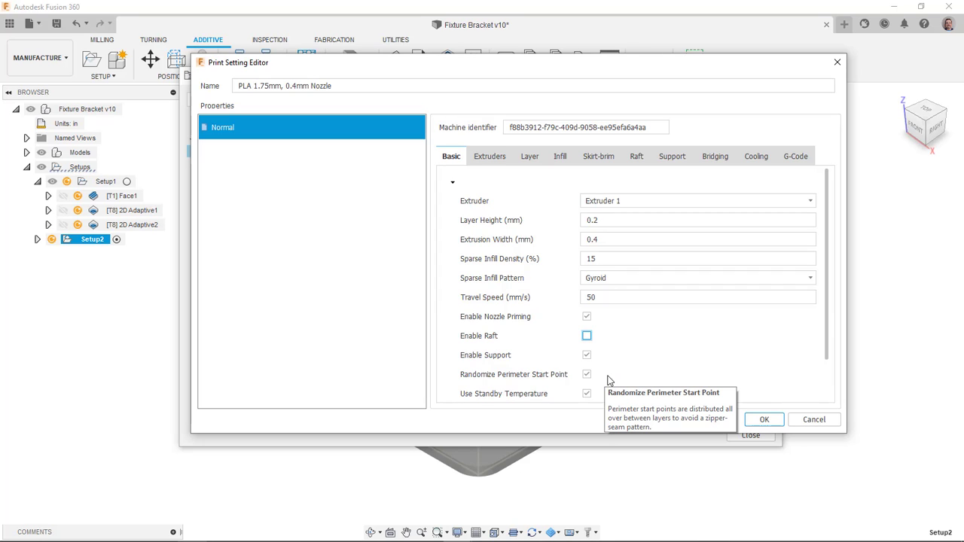
scroll("down", 3)
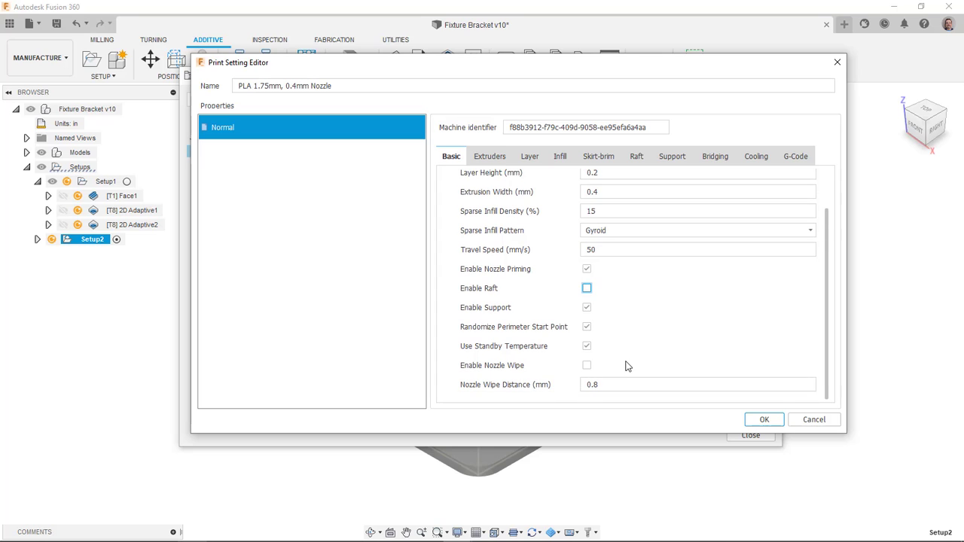
left_click(490, 156)
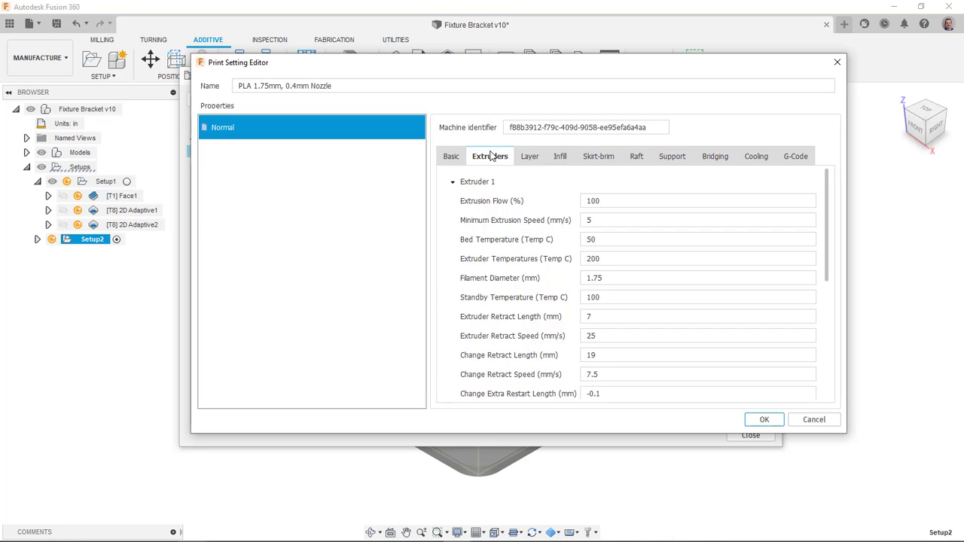
mouse_move(530, 176)
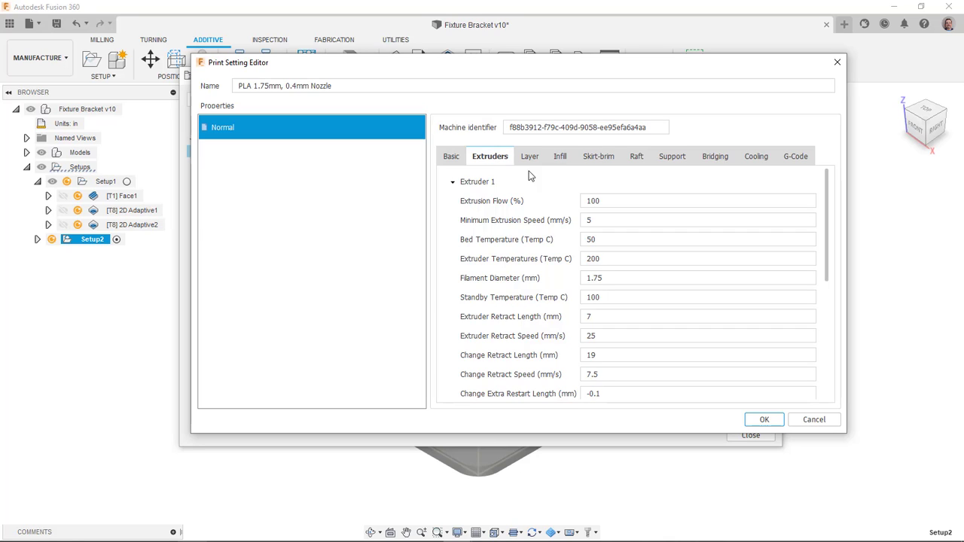
mouse_move(493, 253)
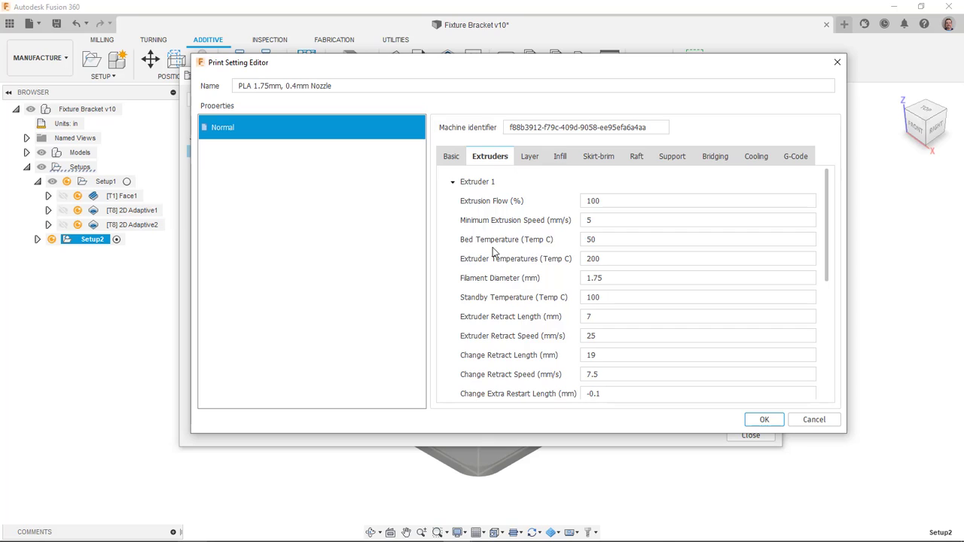
mouse_move(613, 239)
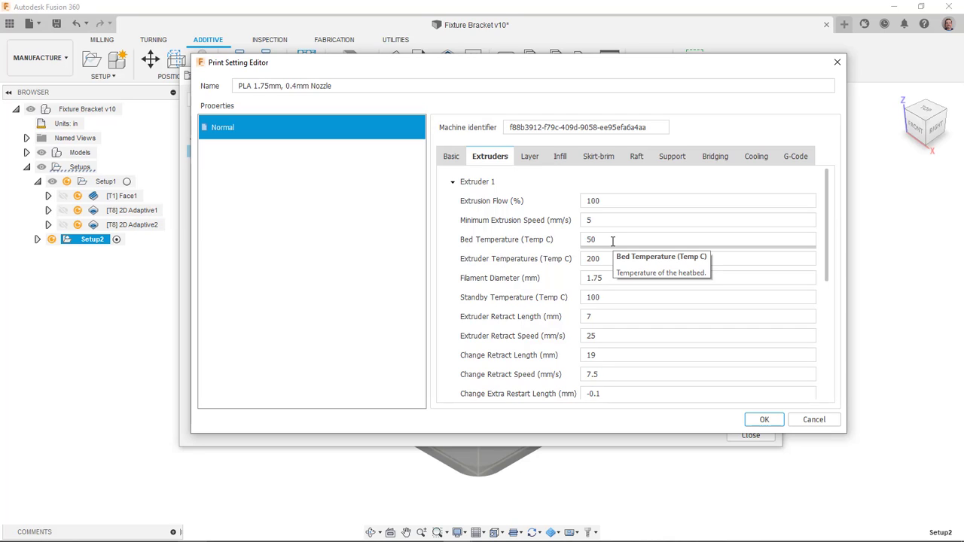
mouse_move(614, 258)
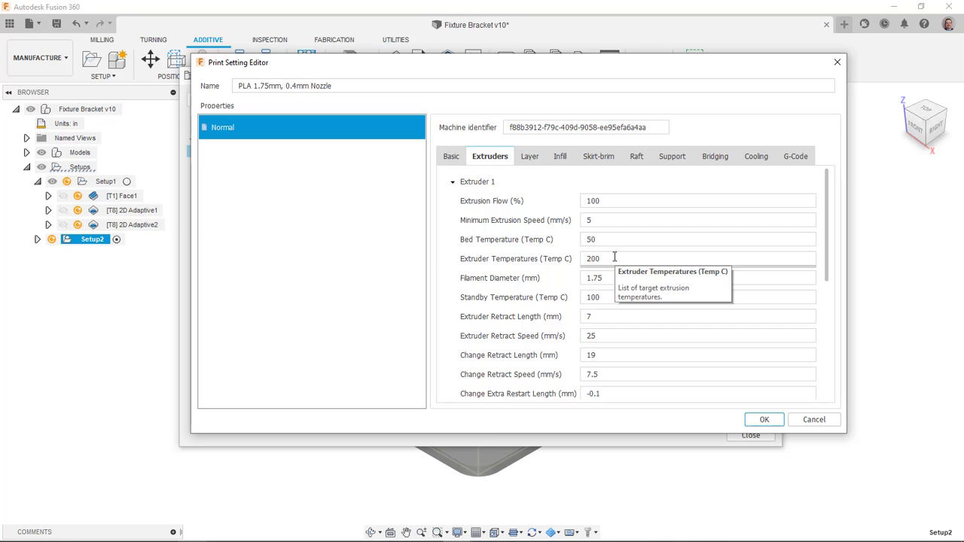
mouse_move(625, 317)
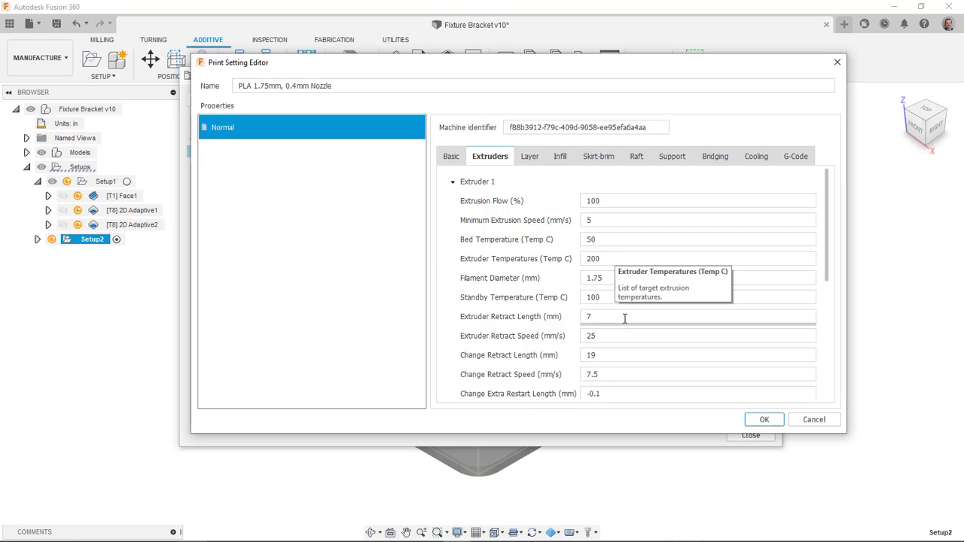
mouse_move(574, 250)
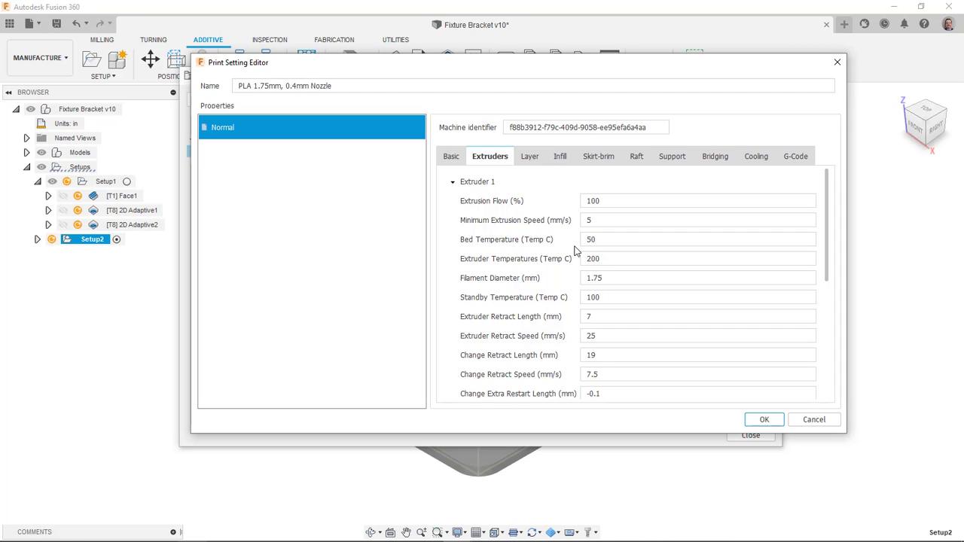
mouse_move(541, 170)
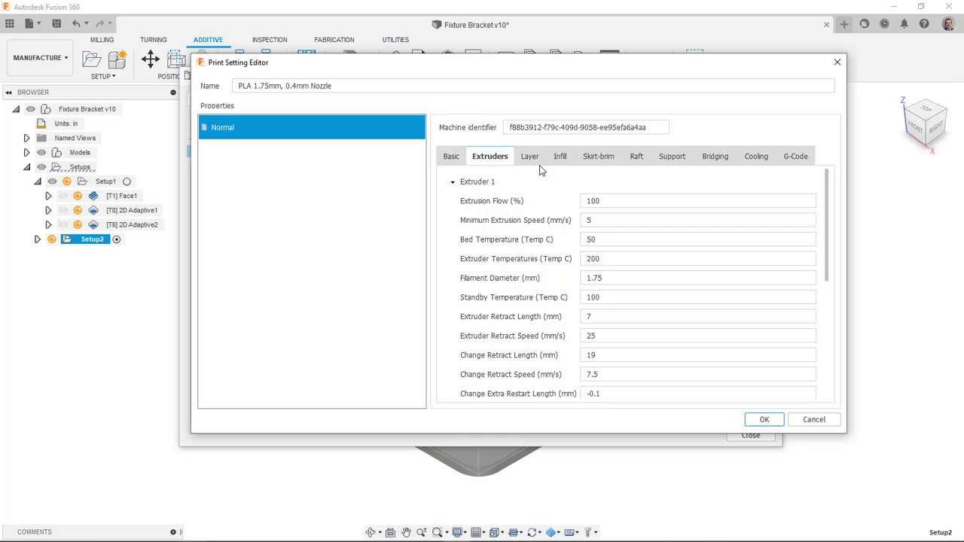
Review the Layer, Infill, Skirt-brim, Raft, Support, Cooling and G-Code settings, then accept the profile
left_click(529, 156)
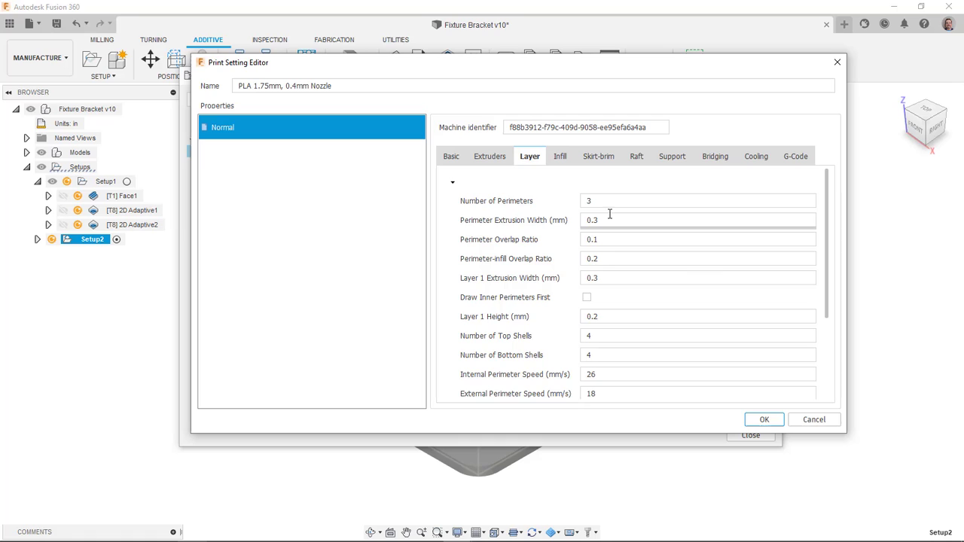
mouse_move(610, 220)
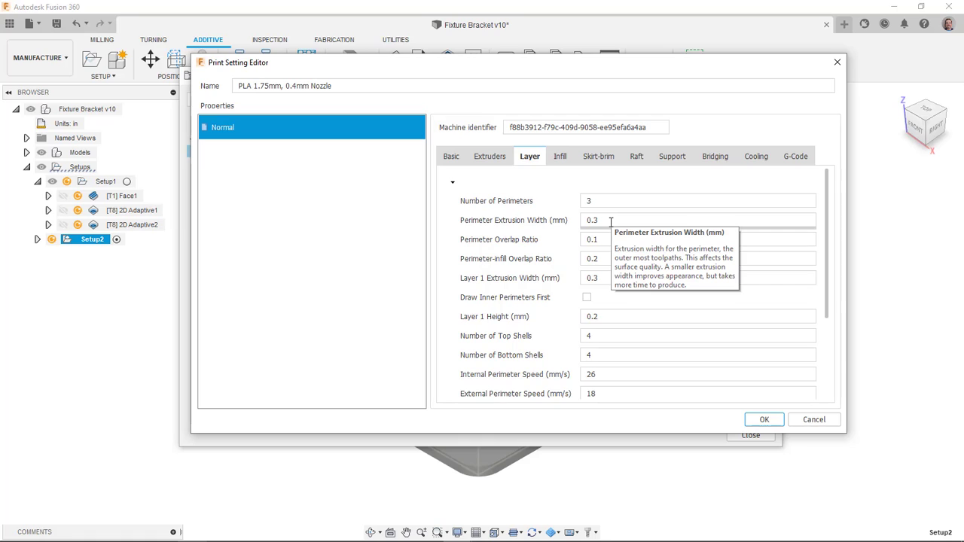
mouse_move(574, 178)
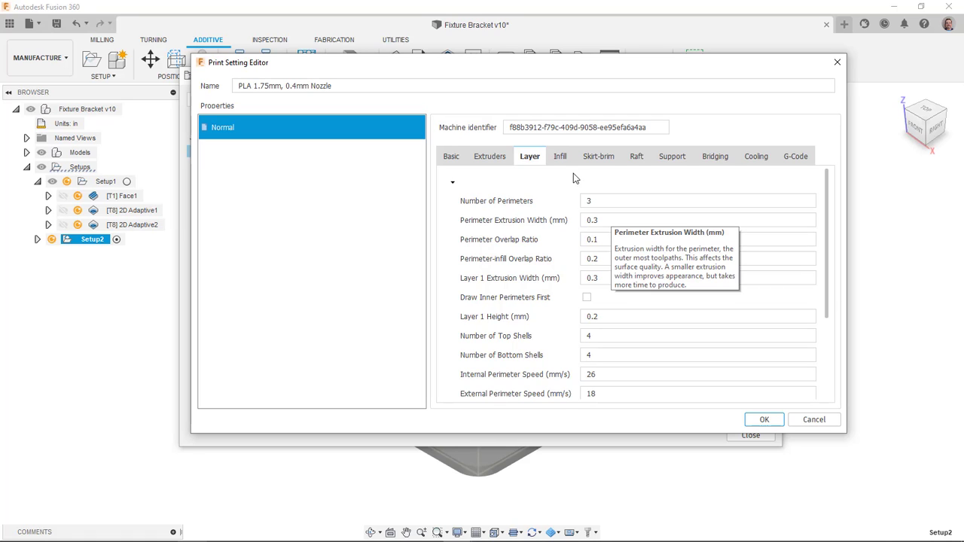
left_click(560, 156)
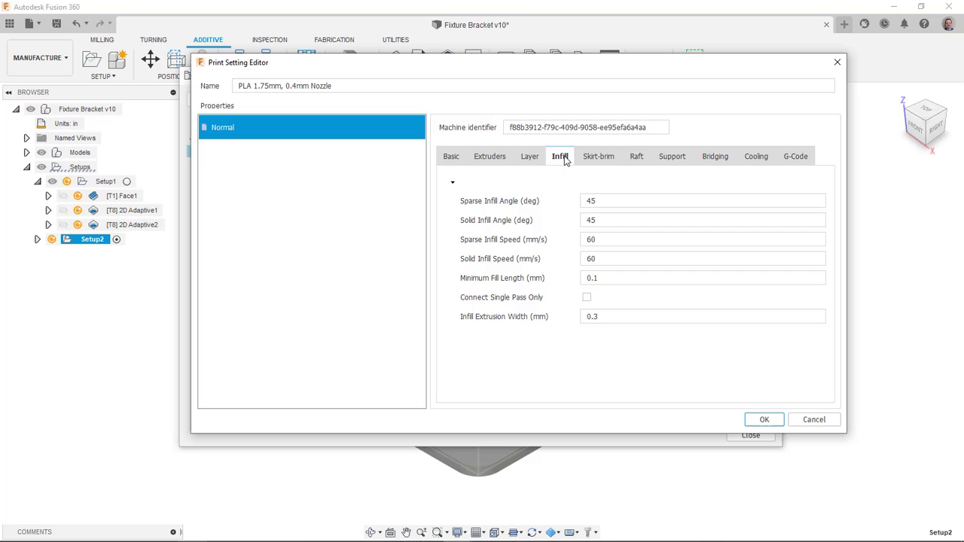
left_click(598, 156)
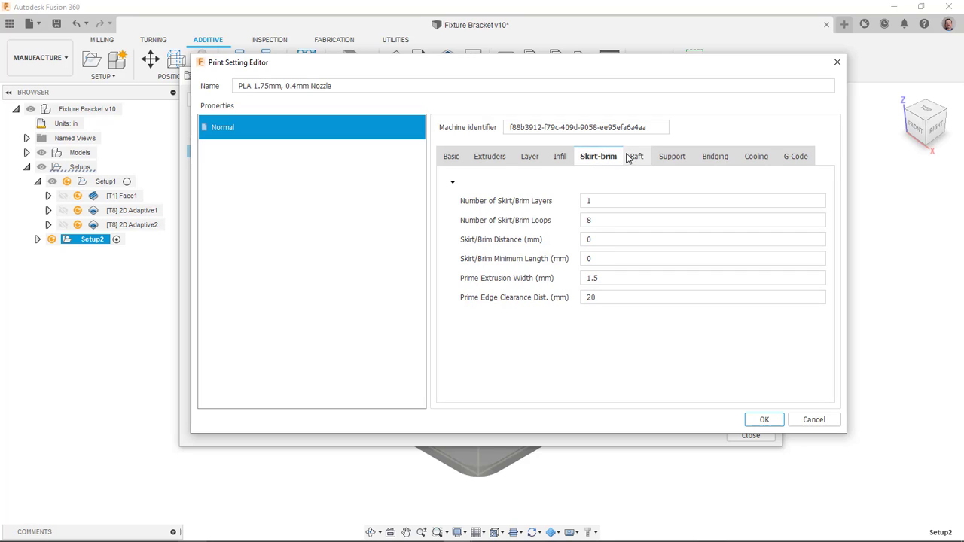
left_click(636, 156)
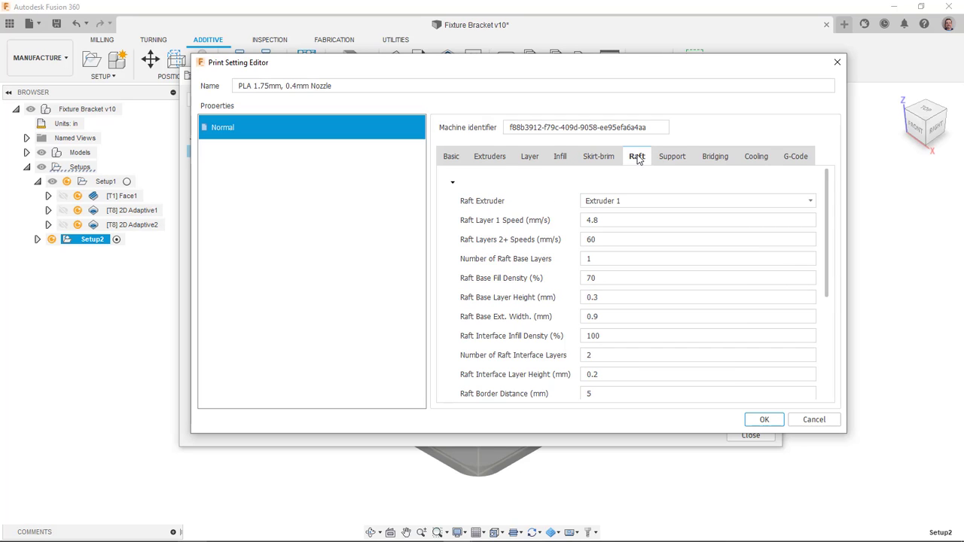
left_click(672, 155)
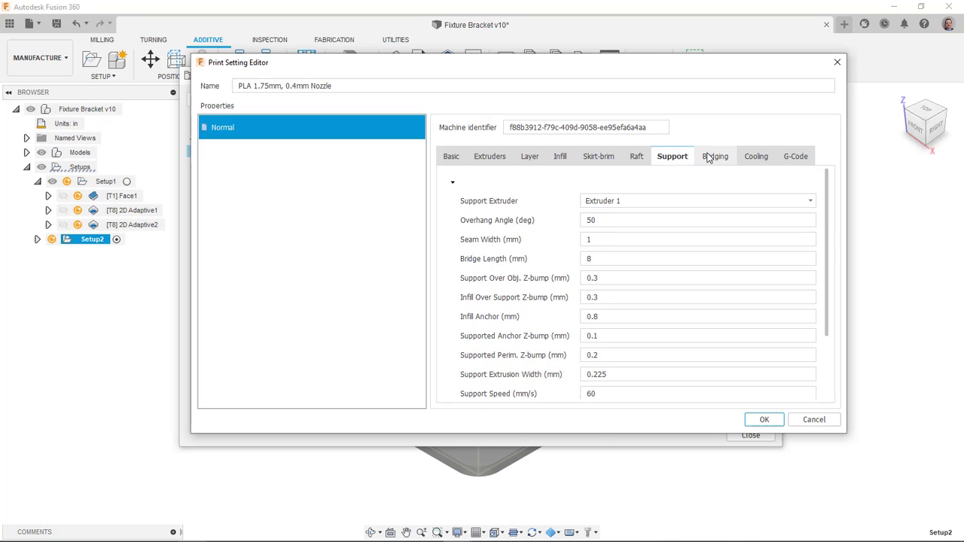
left_click(755, 156)
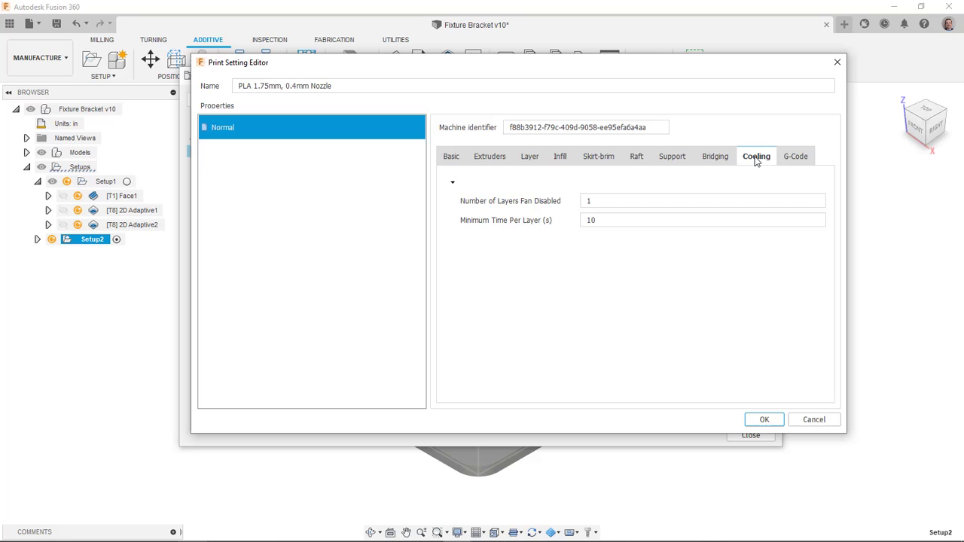
left_click(795, 156)
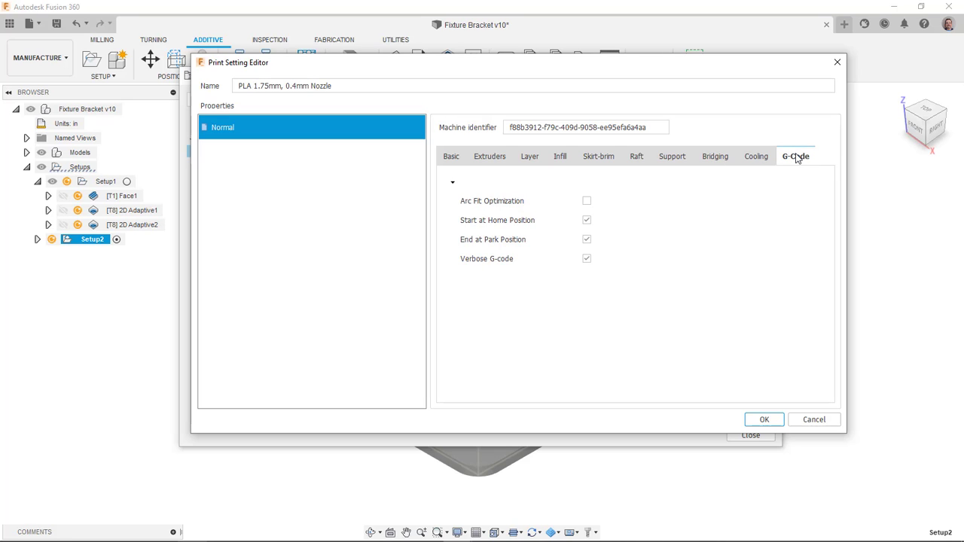
mouse_move(751, 201)
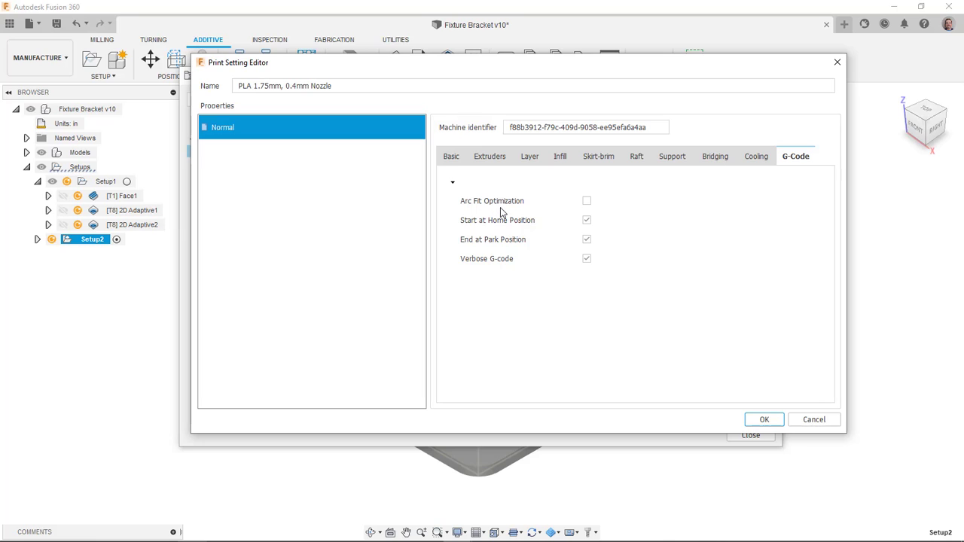
mouse_move(609, 213)
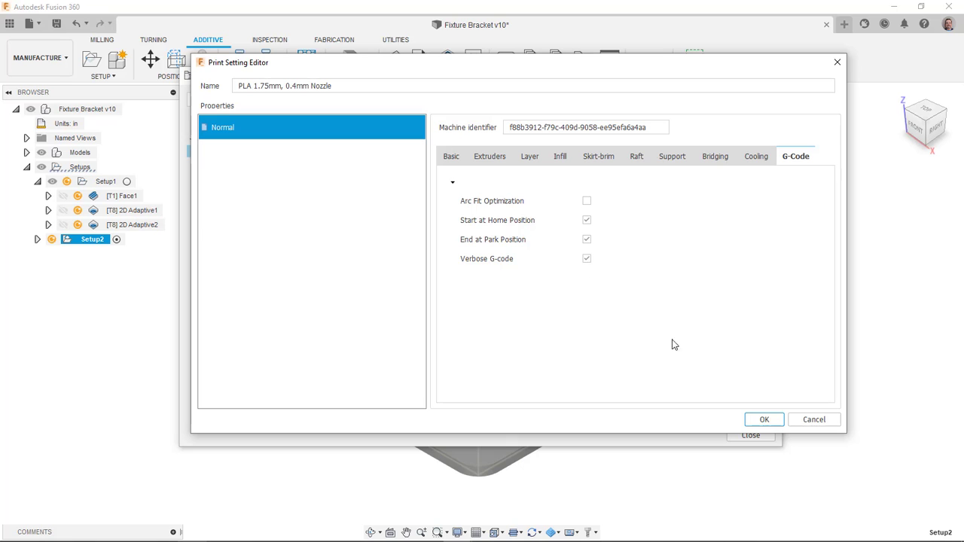
left_click(764, 420)
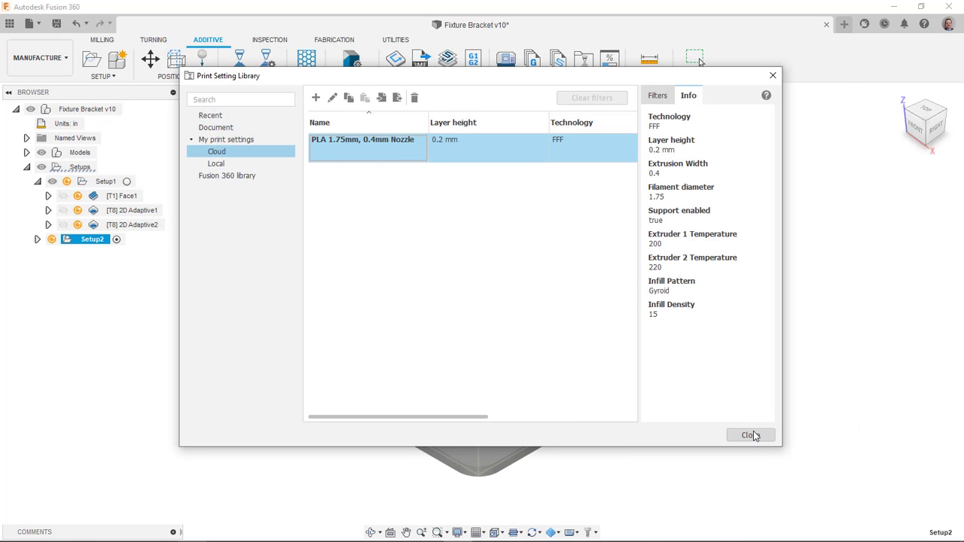
Close the Print Setting Library and bring up the Supports options
left_click(749, 435)
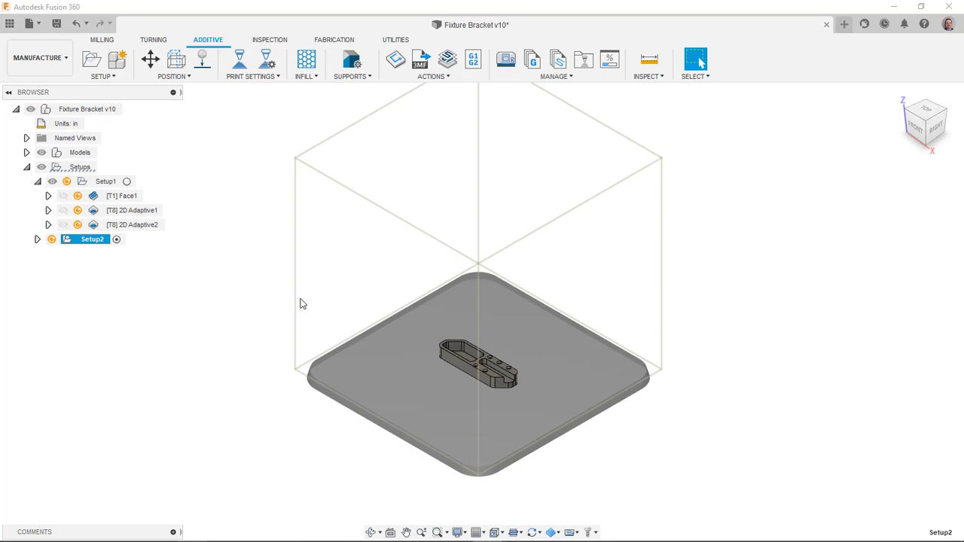
left_click(305, 64)
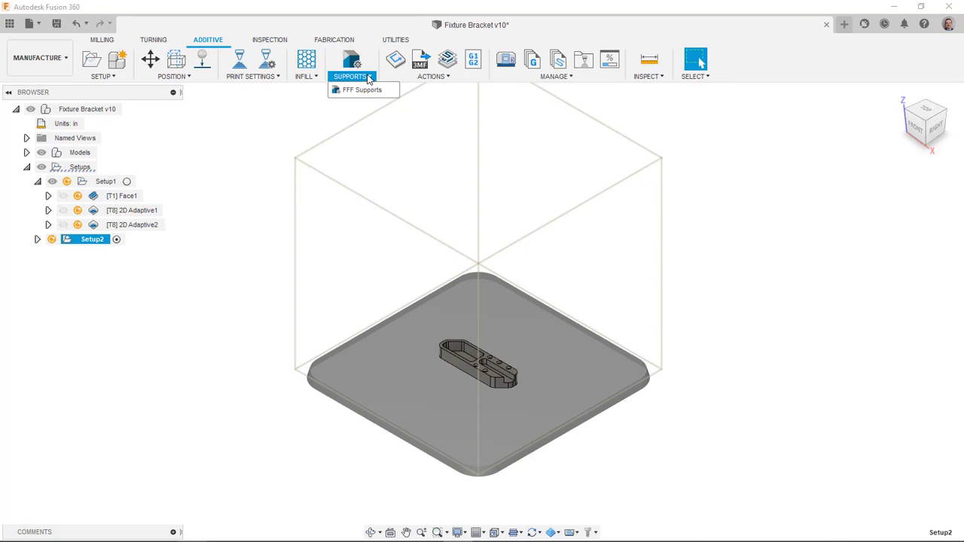
Leave Enable Supports unchecked, accept, and expand Setup2 to show its Additive Toolpath
left_click(363, 90)
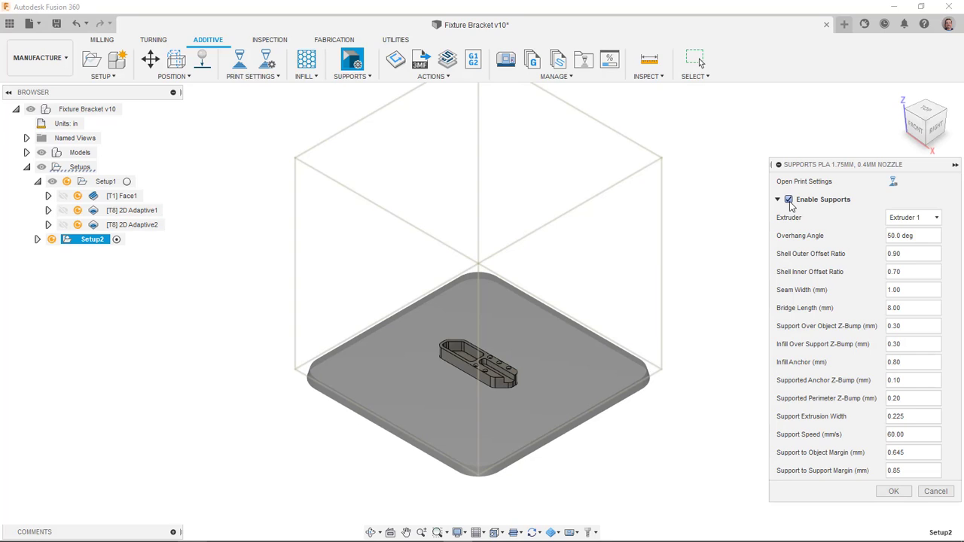
left_click(788, 199)
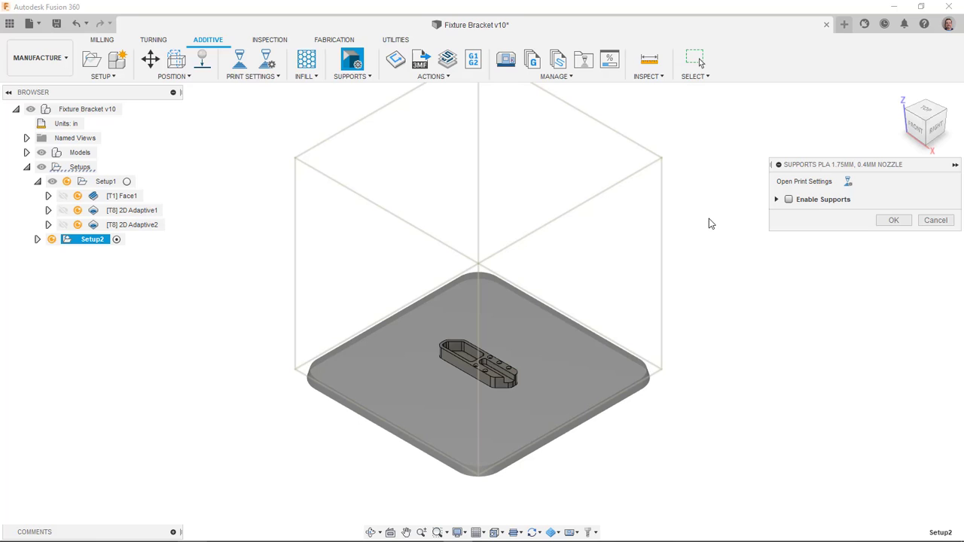
mouse_move(905, 231)
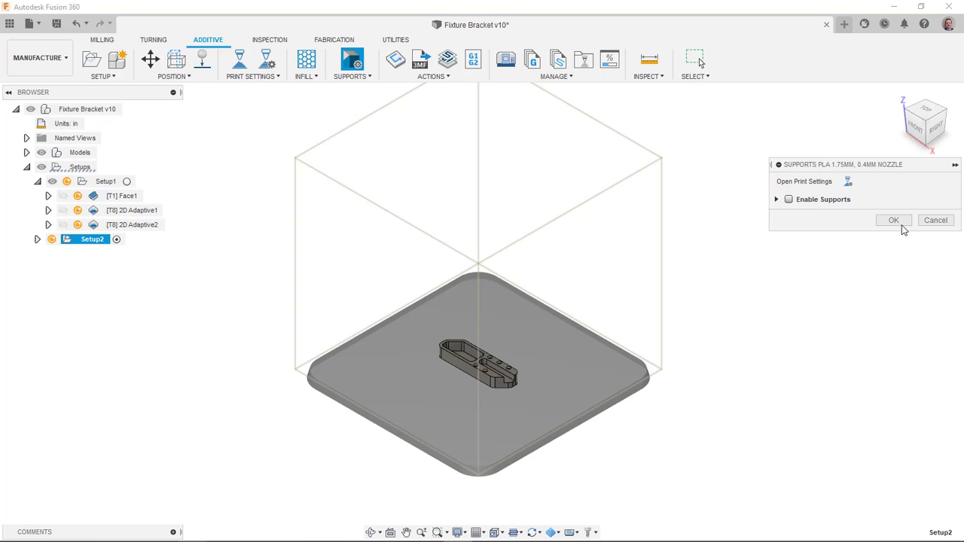
left_click(893, 220)
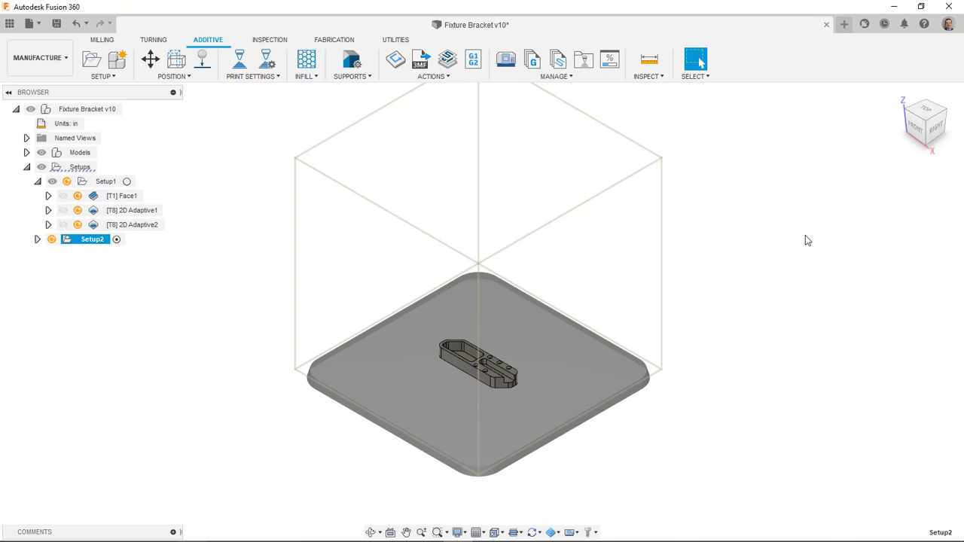
left_click(37, 238)
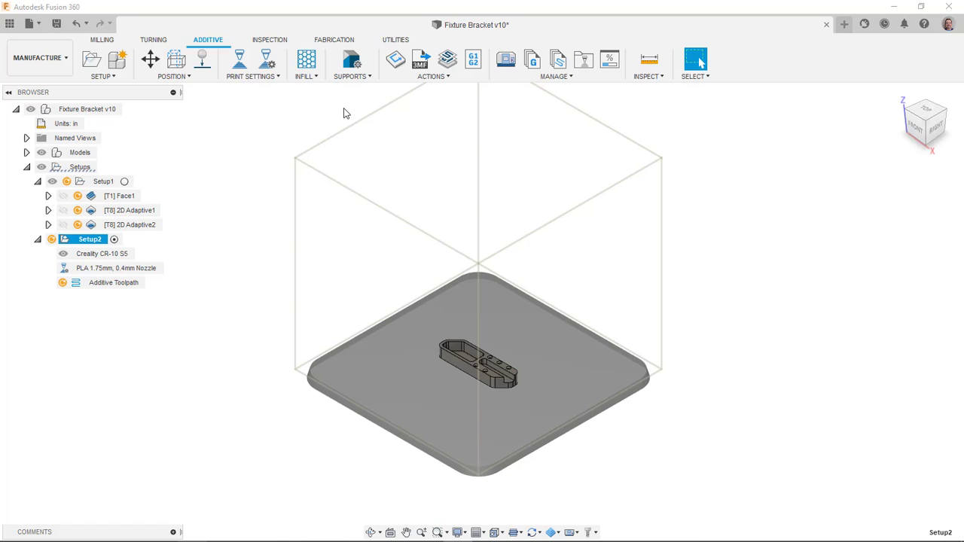
mouse_move(387, 80)
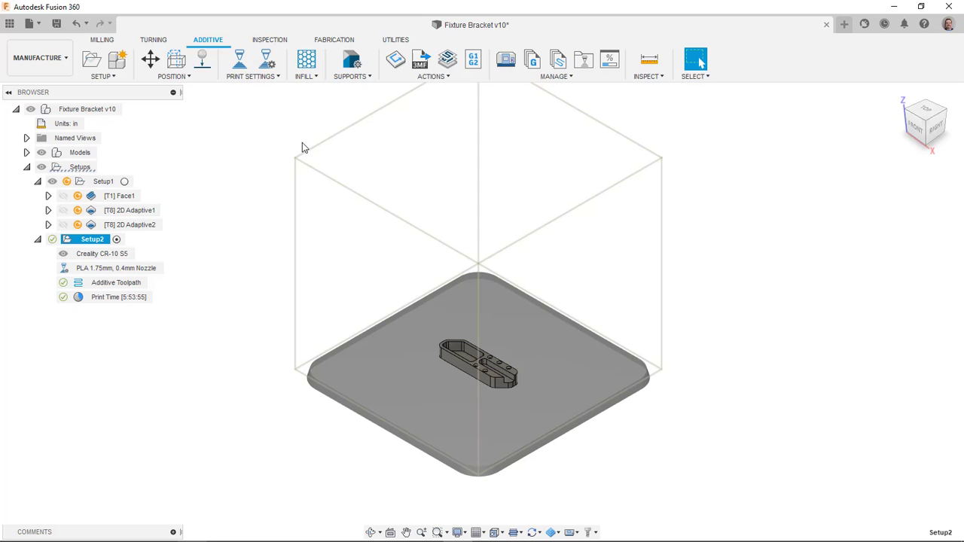
View the Print Statistics (5:53:55 print time, 126 layers) from the Print Time result, then close them
right_click(118, 296)
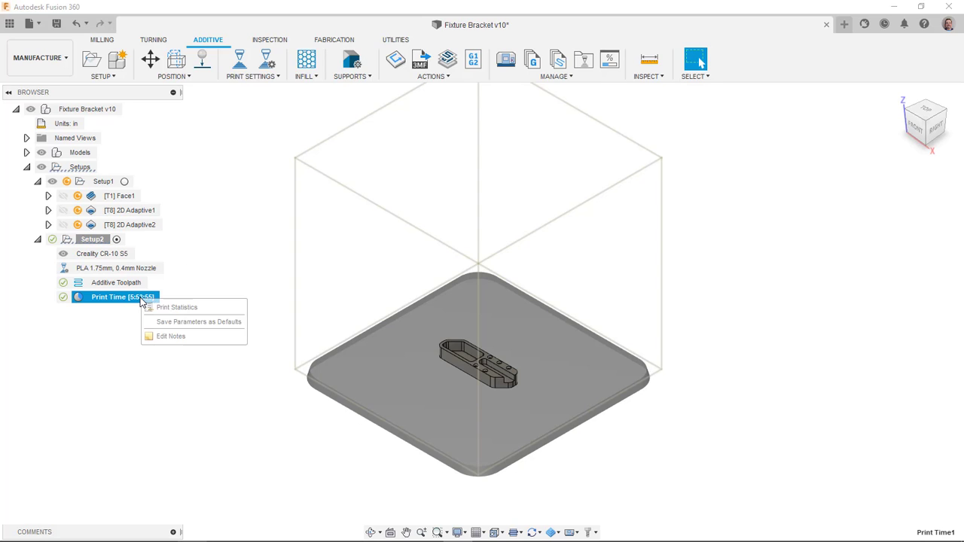
left_click(177, 307)
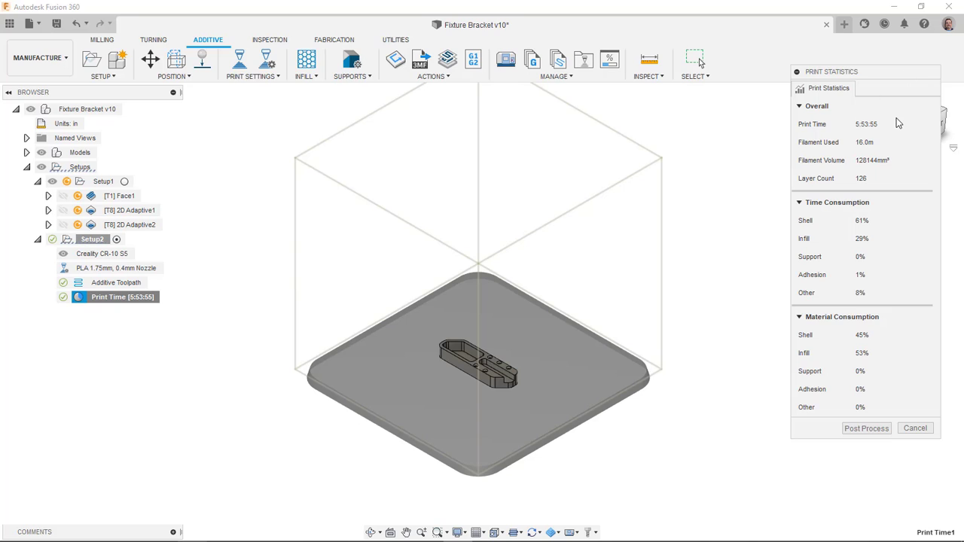
mouse_move(905, 136)
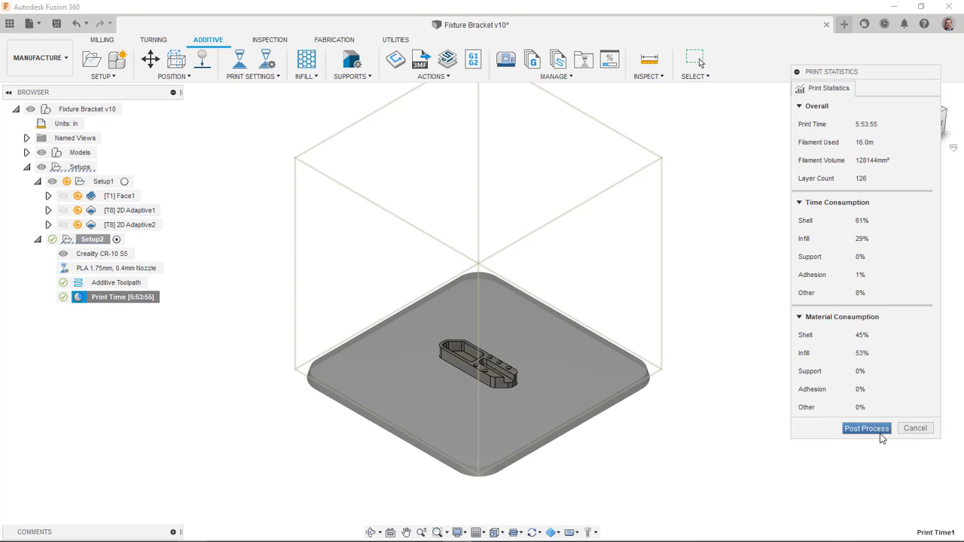
mouse_move(915, 428)
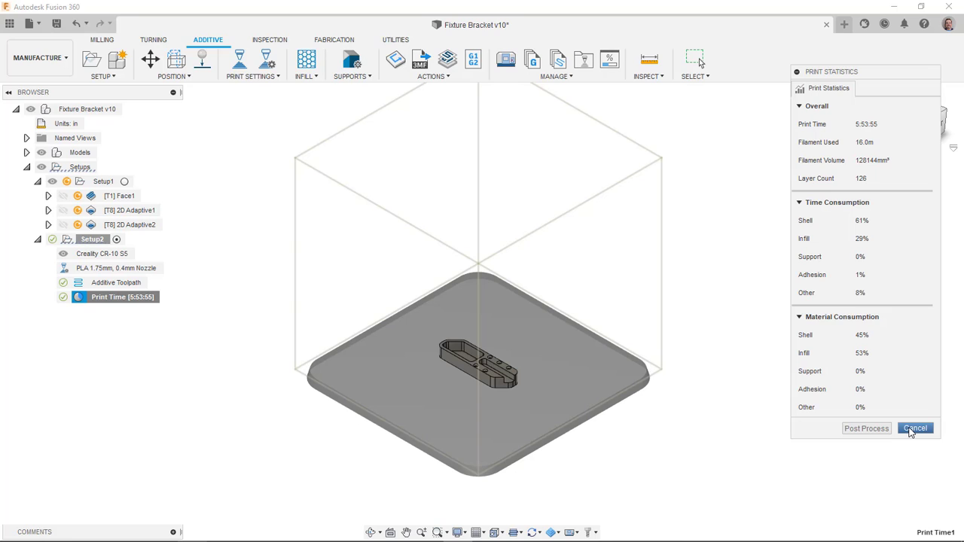
left_click(915, 427)
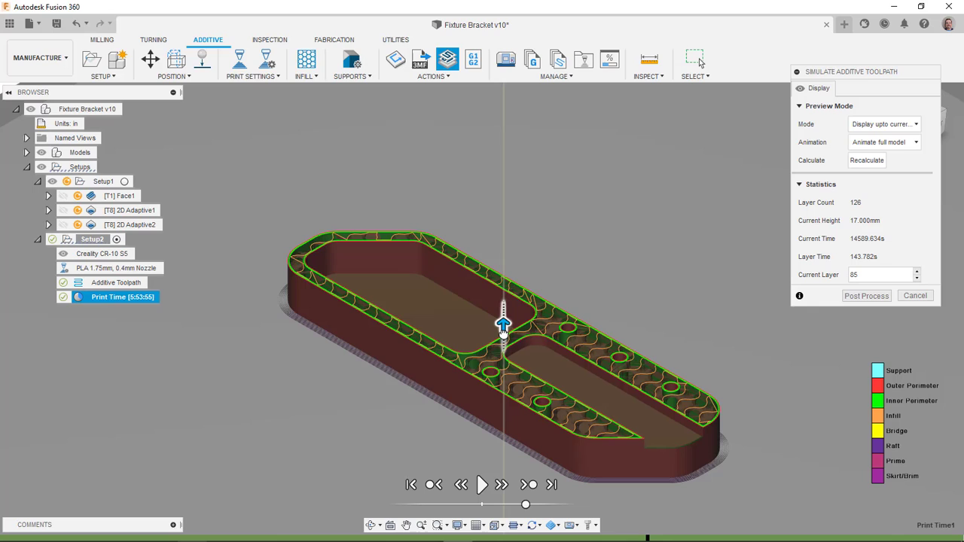
mouse_move(512, 285)
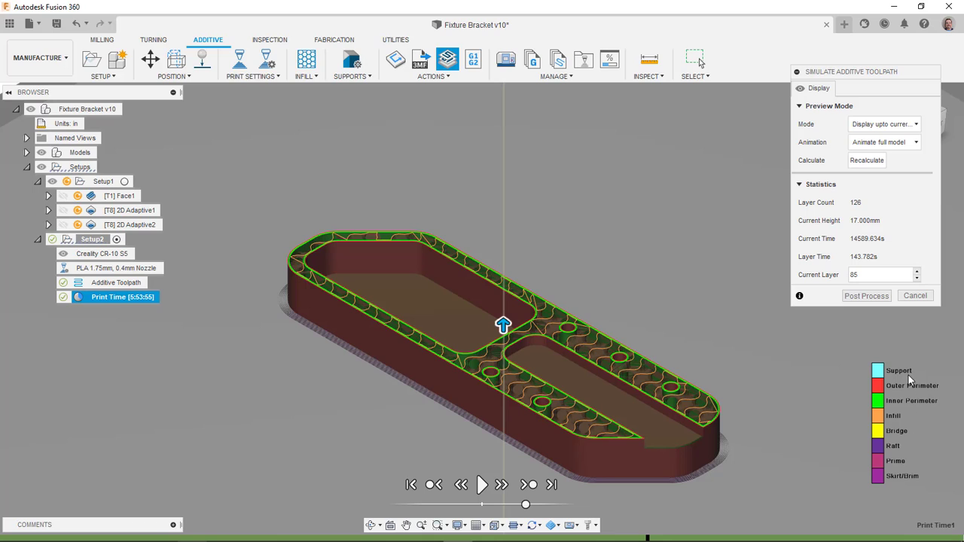
mouse_move(911, 418)
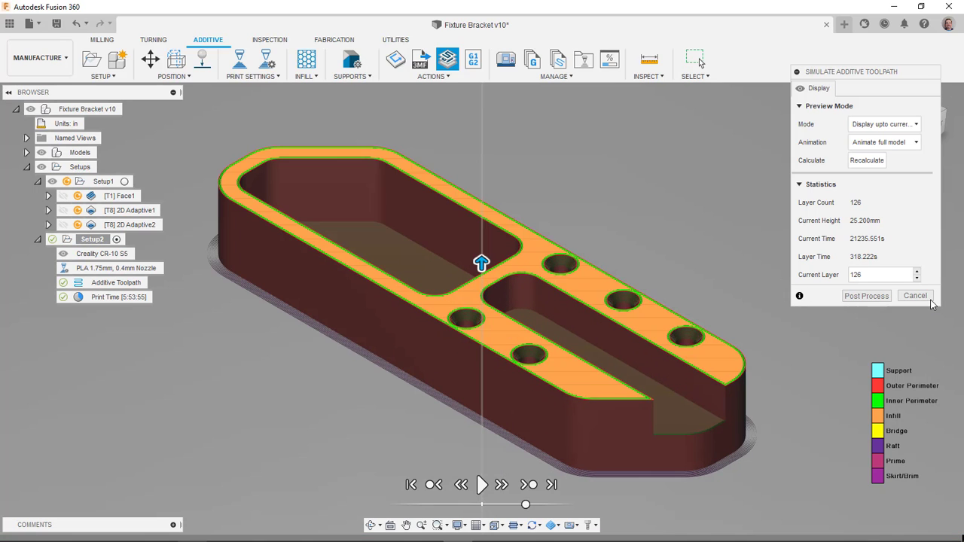
Step the additive toolpath simulation to layer 126 and close it
left_click(915, 296)
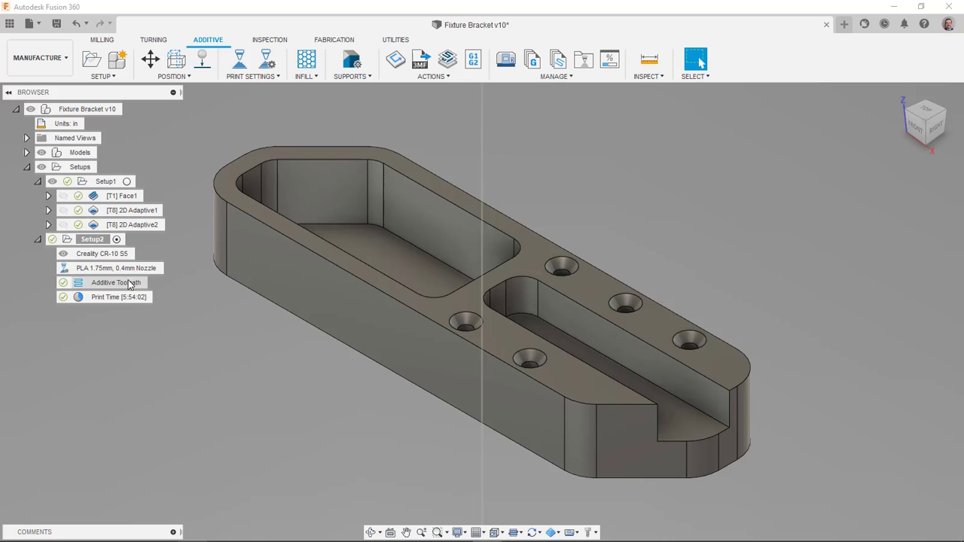
Start Post Process on the additive toolpath and name the program 'Fixture Bracket'
right_click(114, 283)
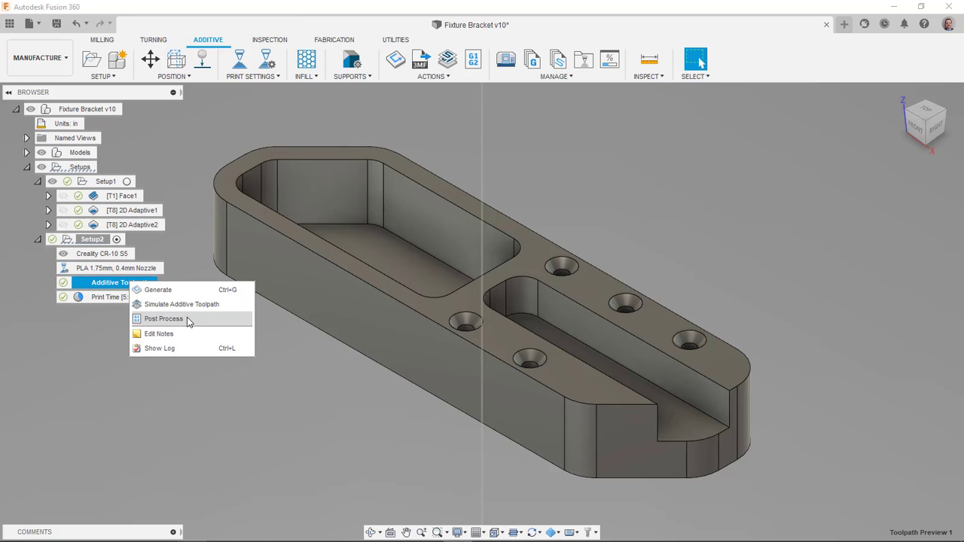
left_click(164, 318)
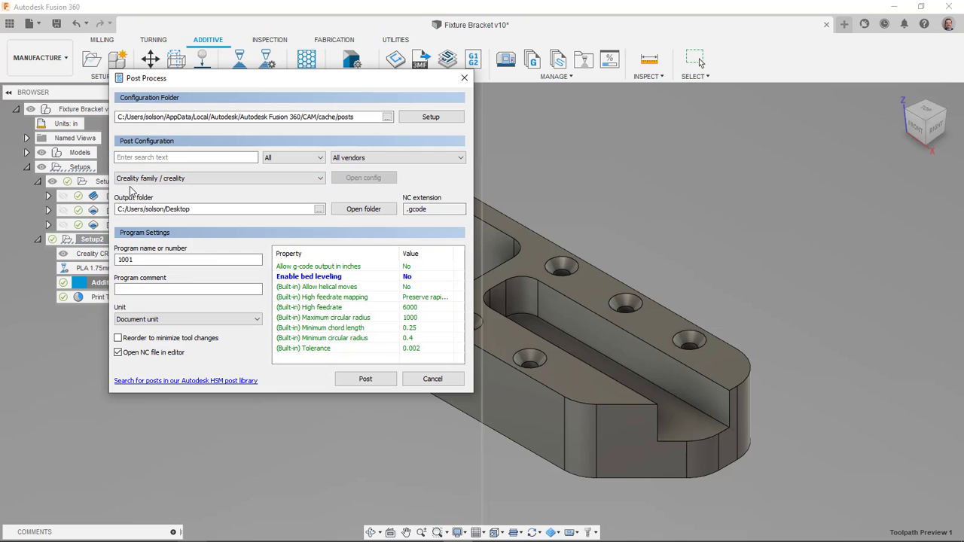
mouse_move(207, 177)
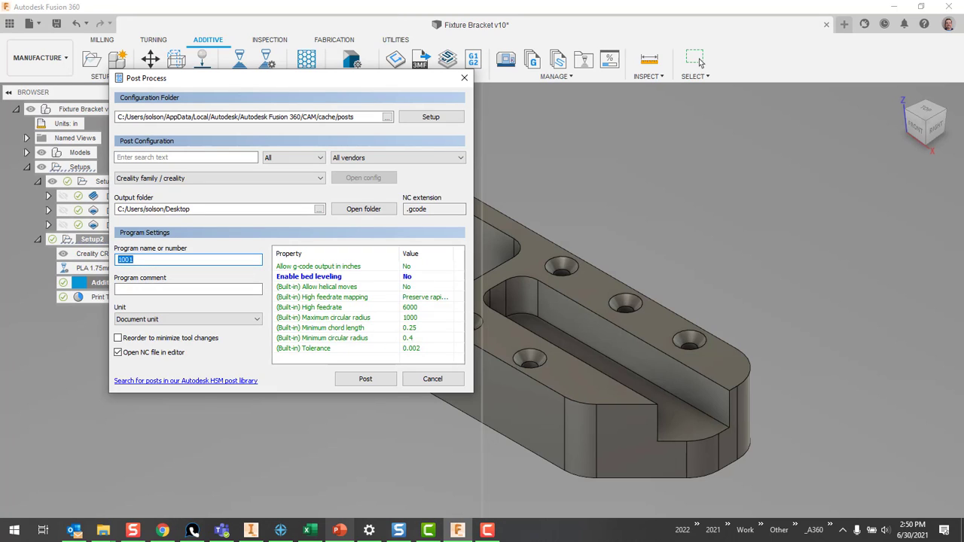
type("F")
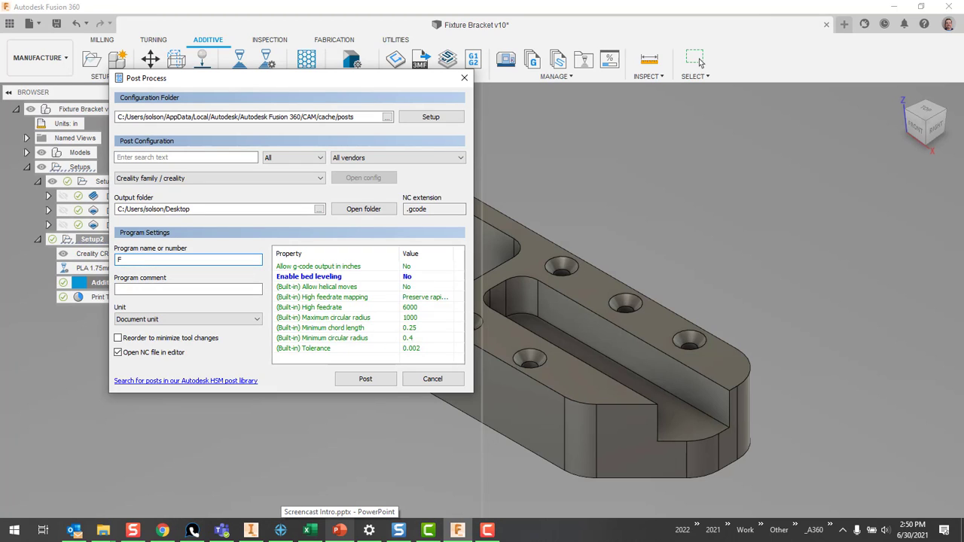
type("ixture Brac")
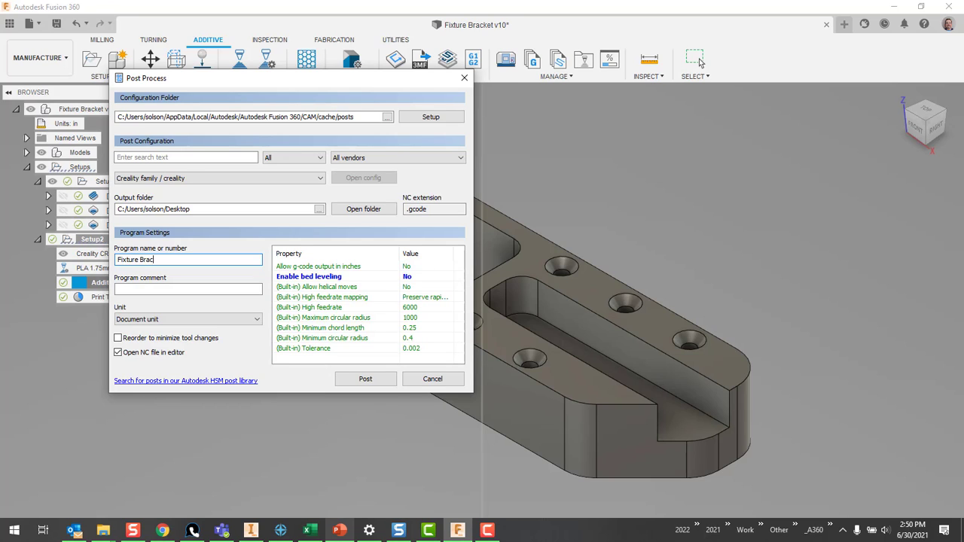
type("ket")
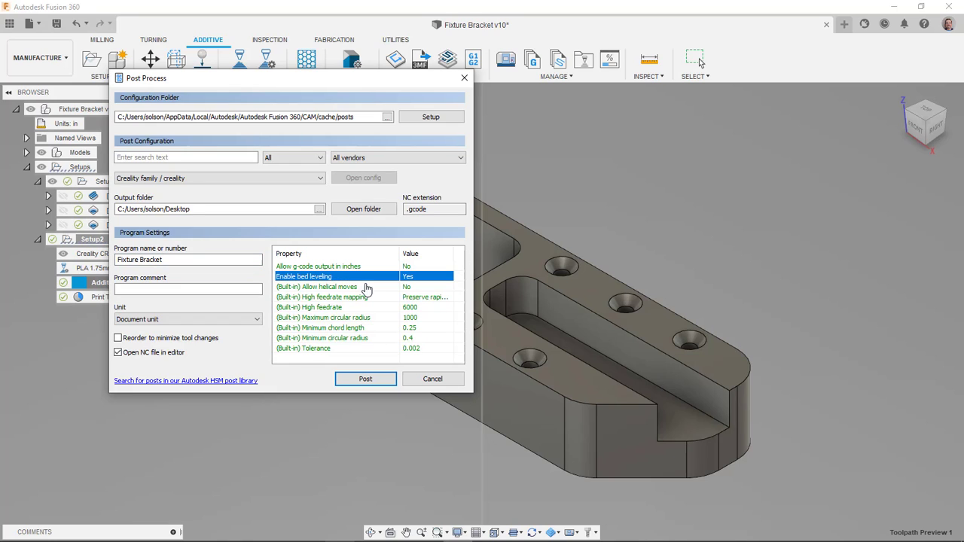
mouse_move(434, 287)
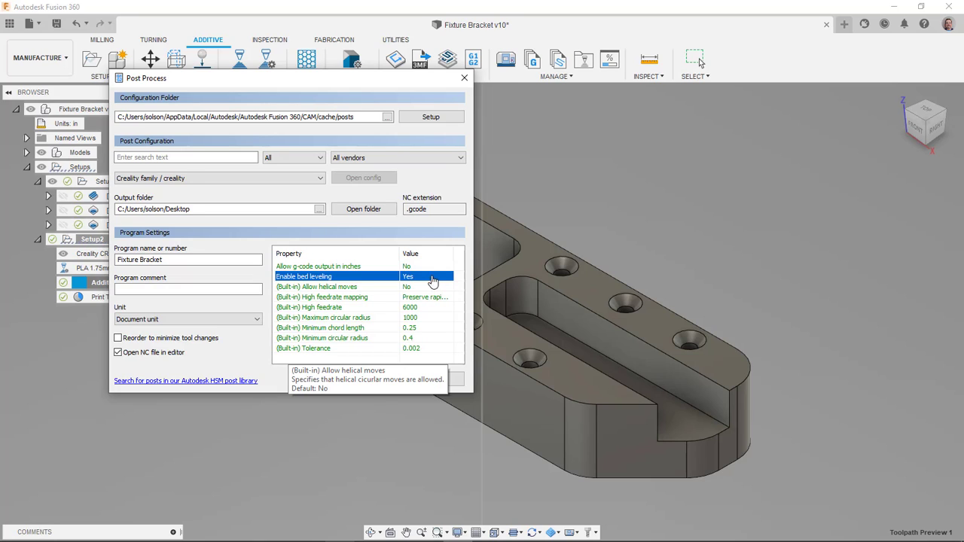
Set Enable bed leveling to No, then save Fixture Bracket.gcode to the Desktop, replacing the existing file
left_click(427, 277)
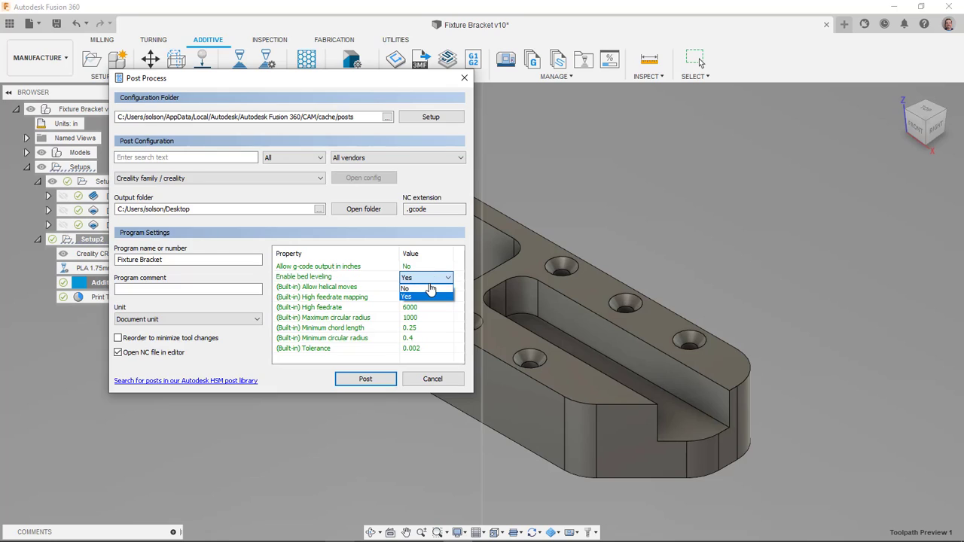
left_click(407, 288)
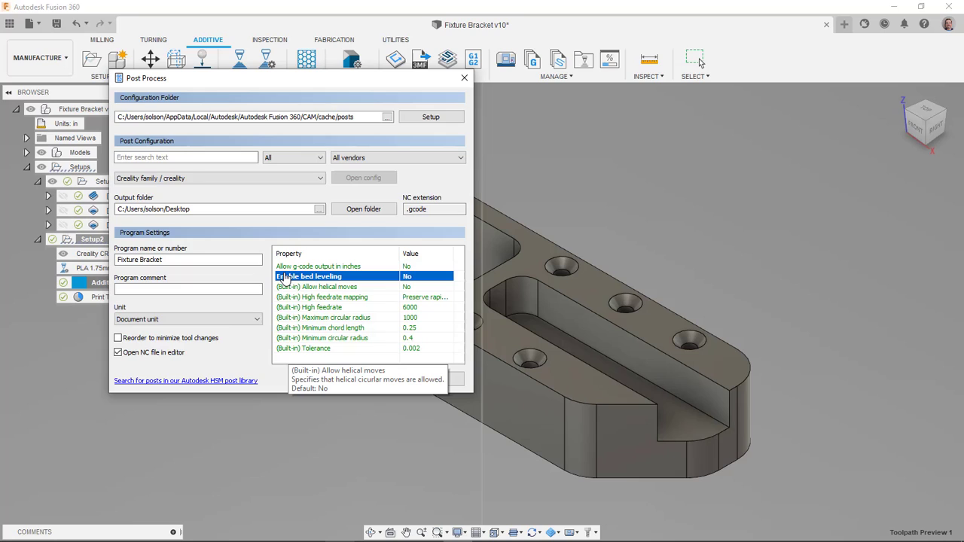
mouse_move(352, 273)
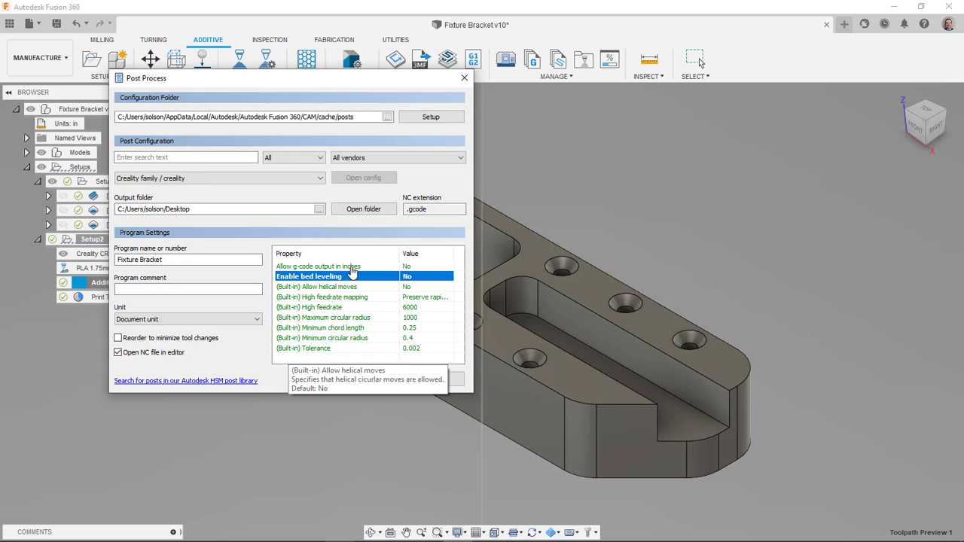
mouse_move(302, 306)
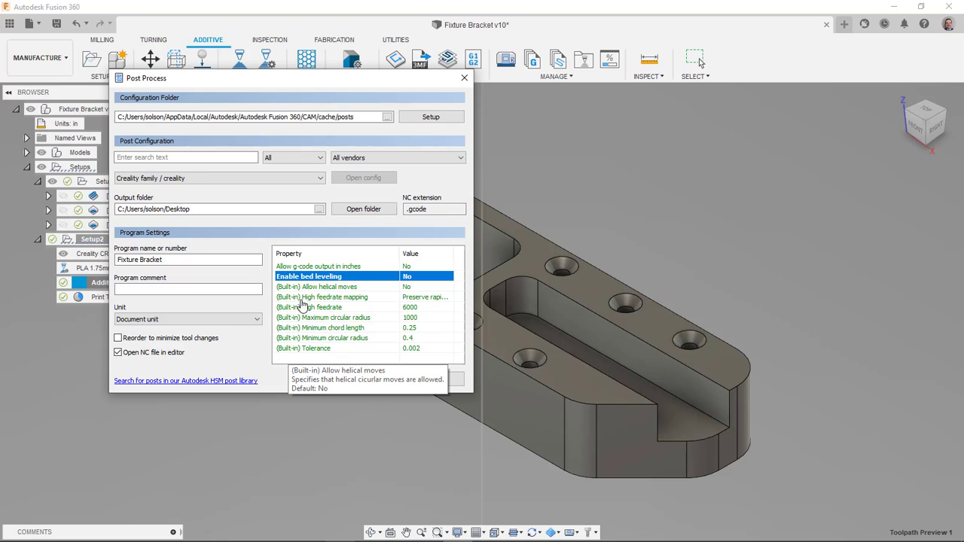
mouse_move(333, 364)
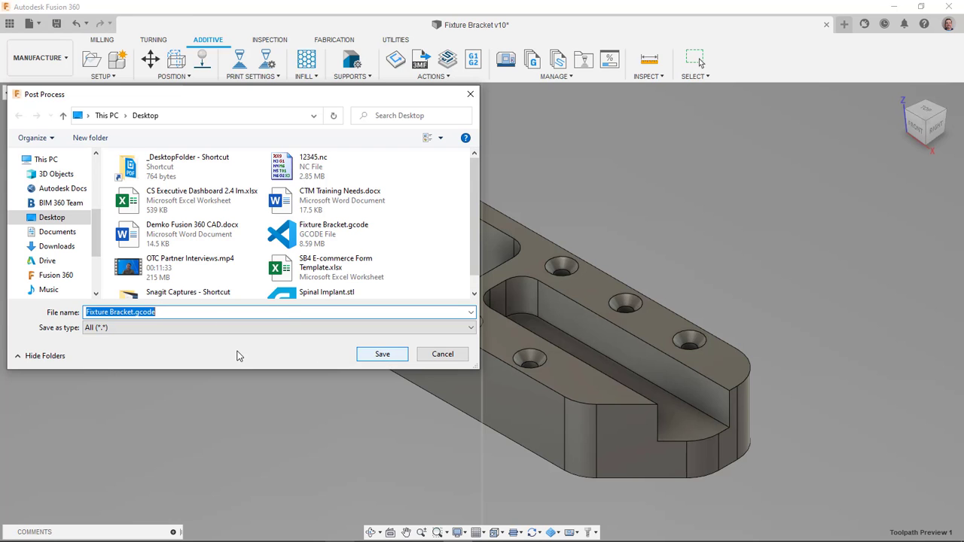
left_click(381, 354)
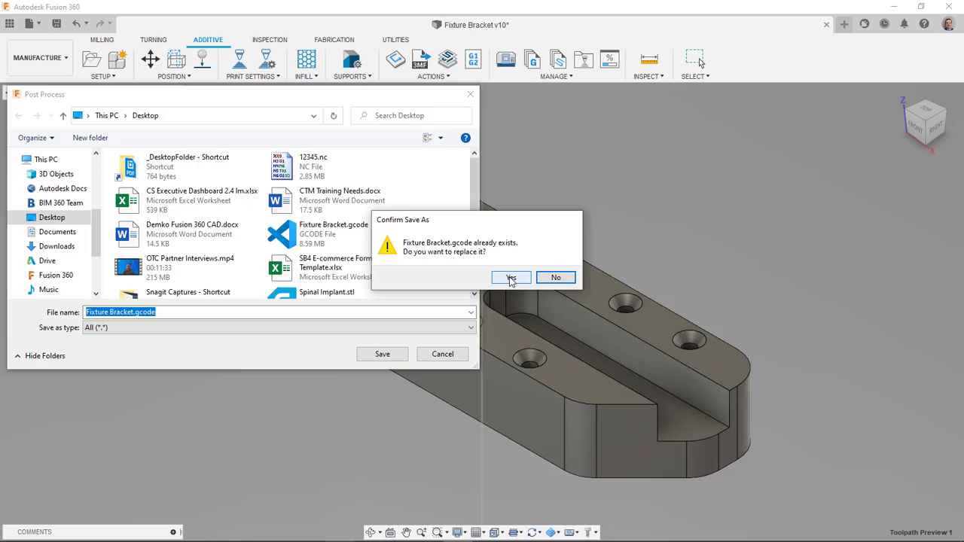
left_click(510, 277)
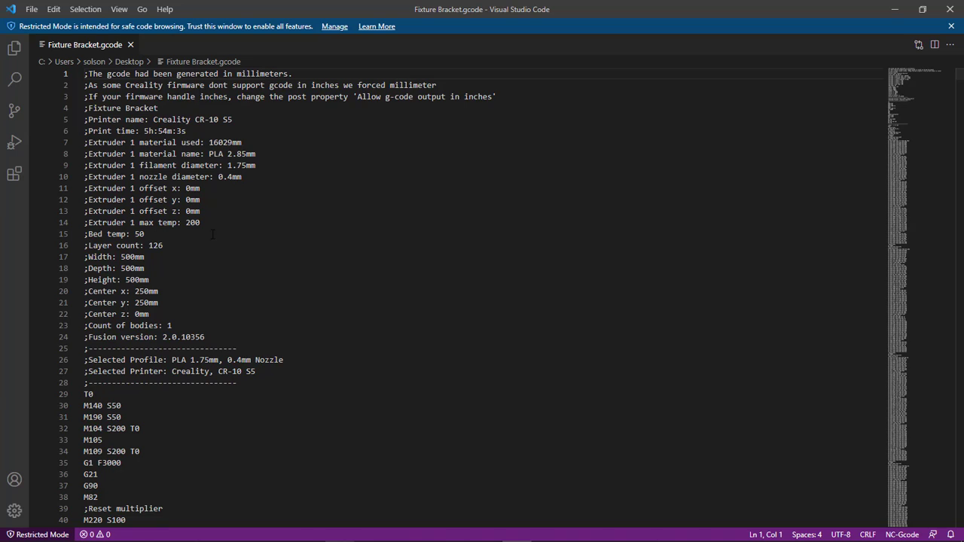
left_click_drag(85, 143, 143, 234)
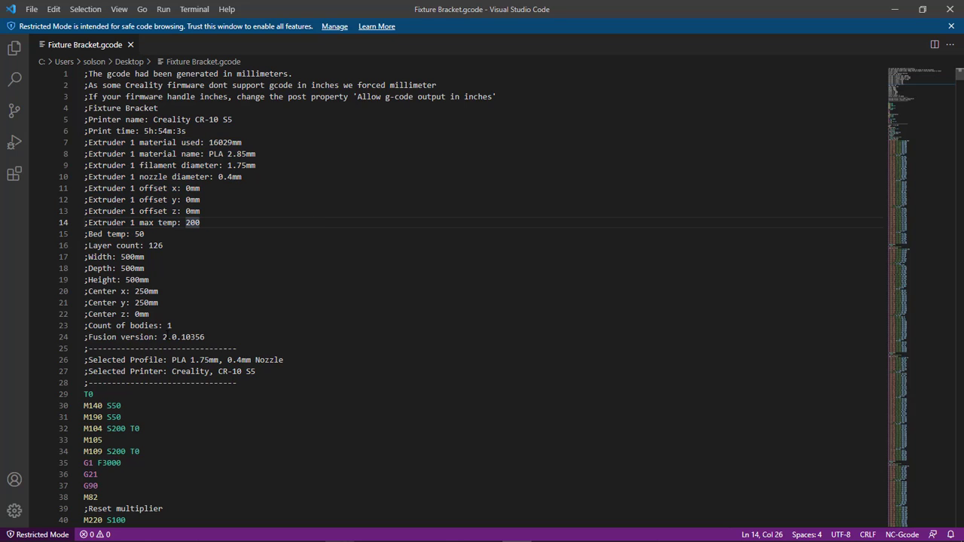
scroll("down", 3)
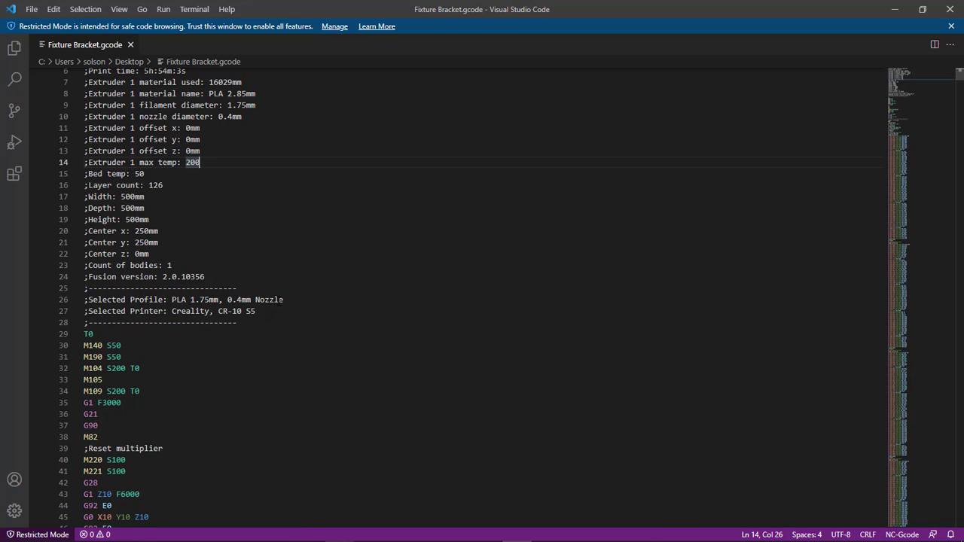
scroll("down", 3)
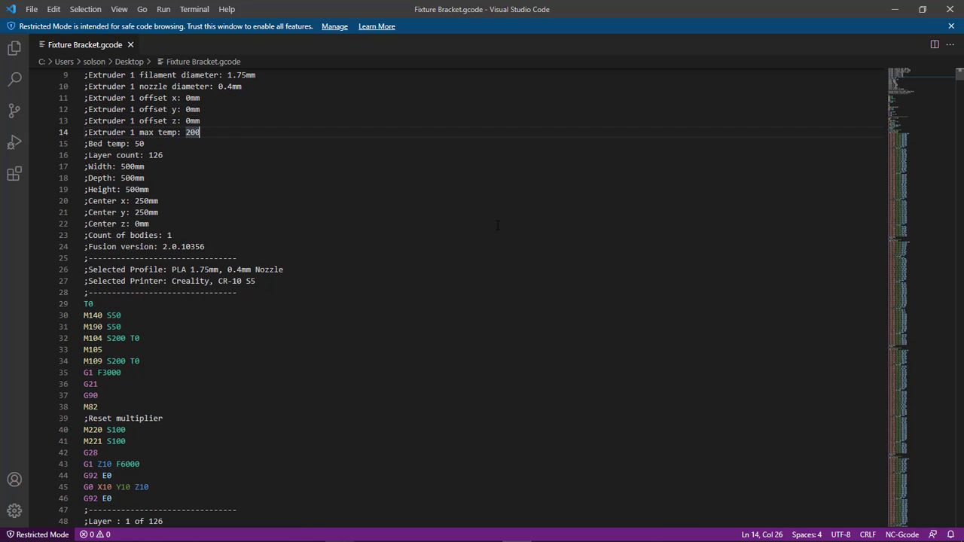
scroll("down", 3)
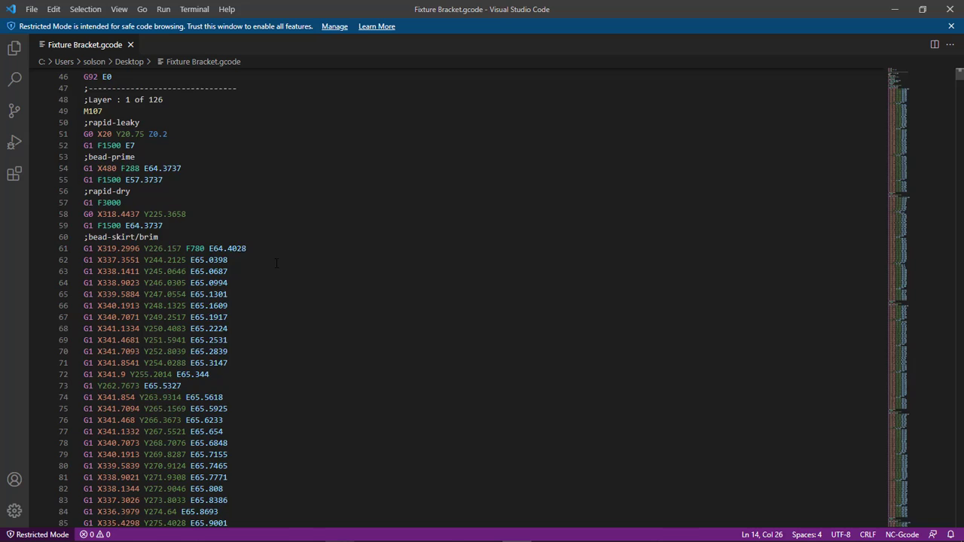
scroll("down", 3)
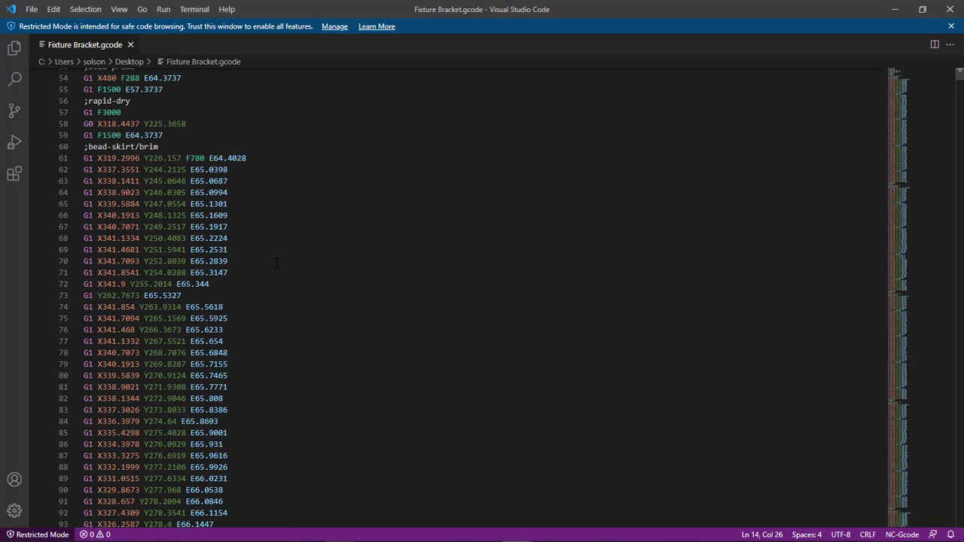